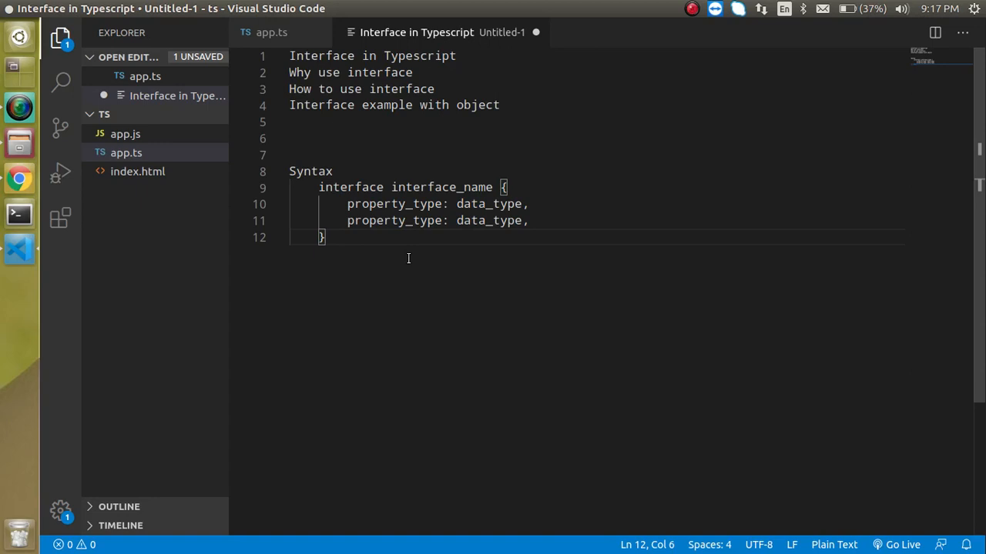
{"action": "mouse_move", "coordinate": [514, 106]}
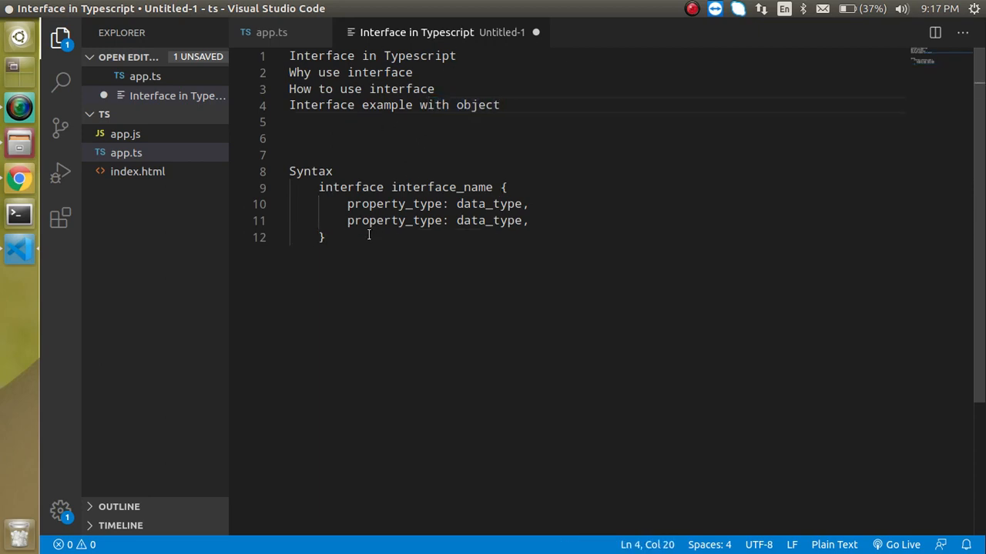
{"action": "mouse_move", "coordinate": [347, 241]}
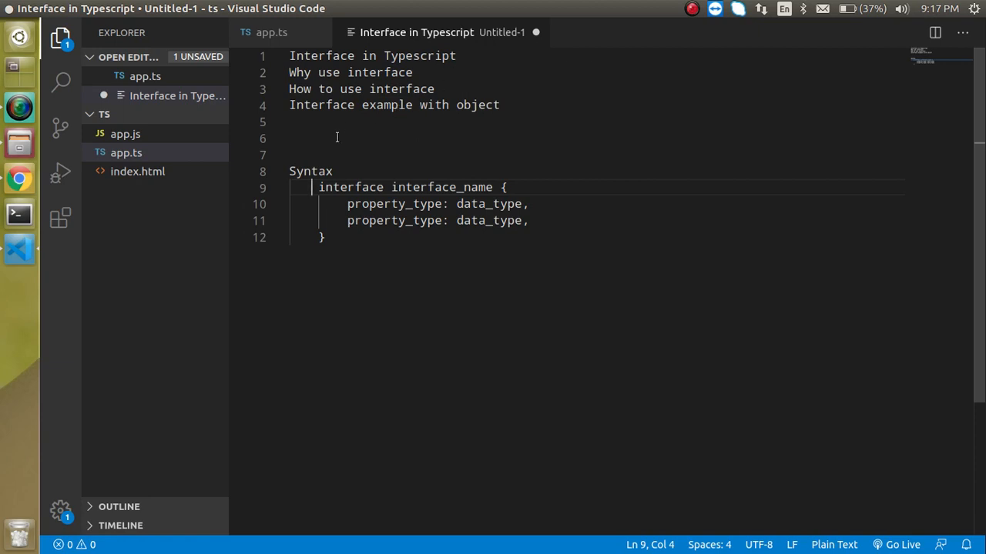
Note a string variable: var data:string="hello"
{"action": "type", "text": "var da"}
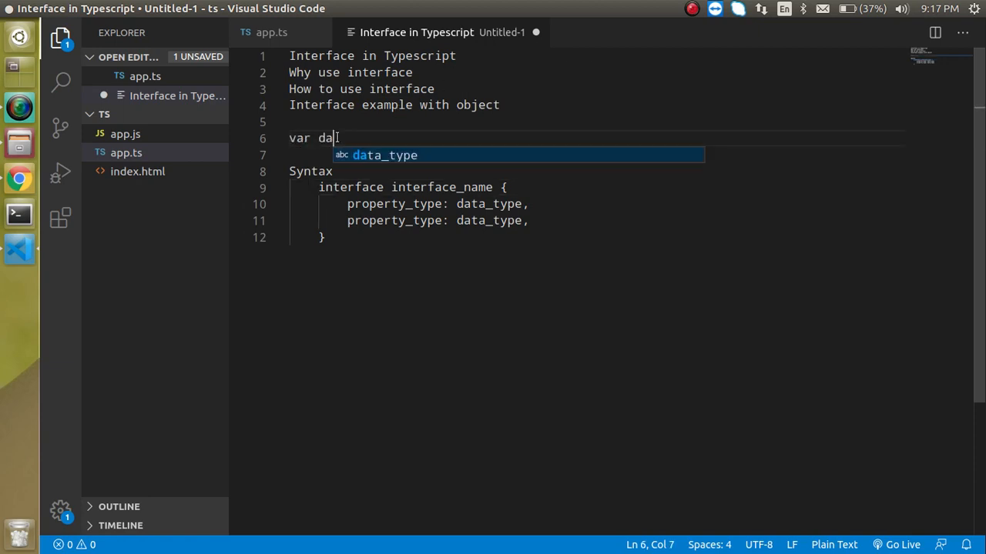
{"action": "type", "text": ":stri"}
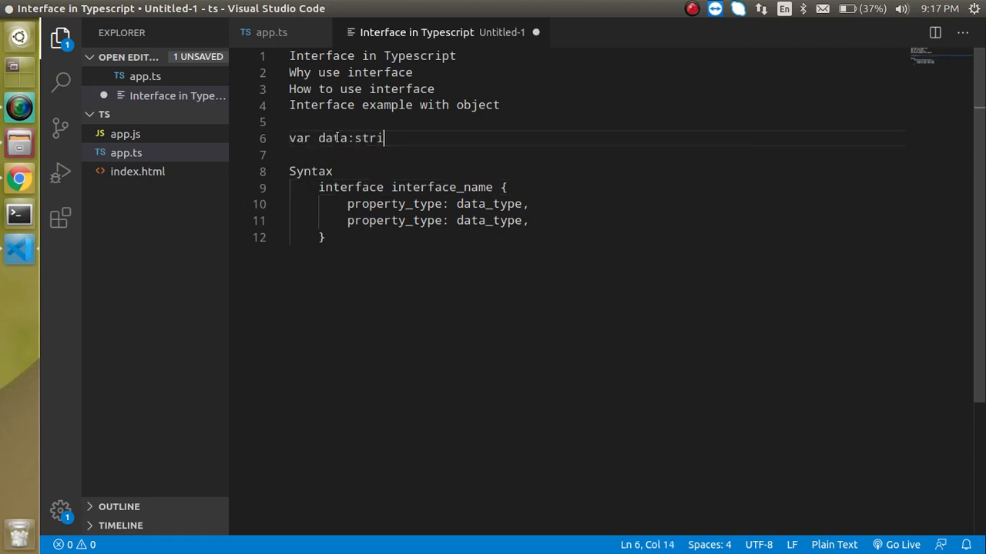
{"action": "type", "text": "ng="}
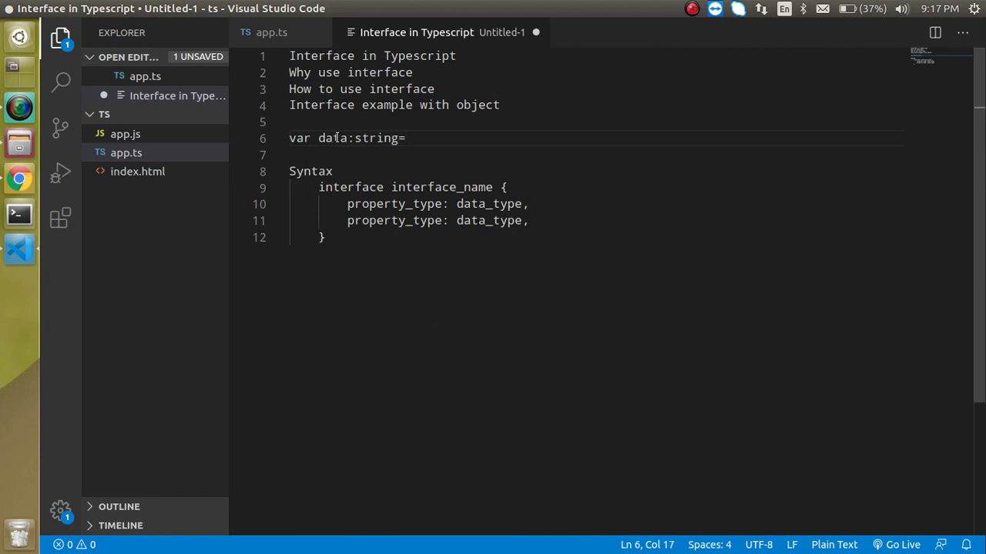
{"action": "type", "text": "\"hello"}
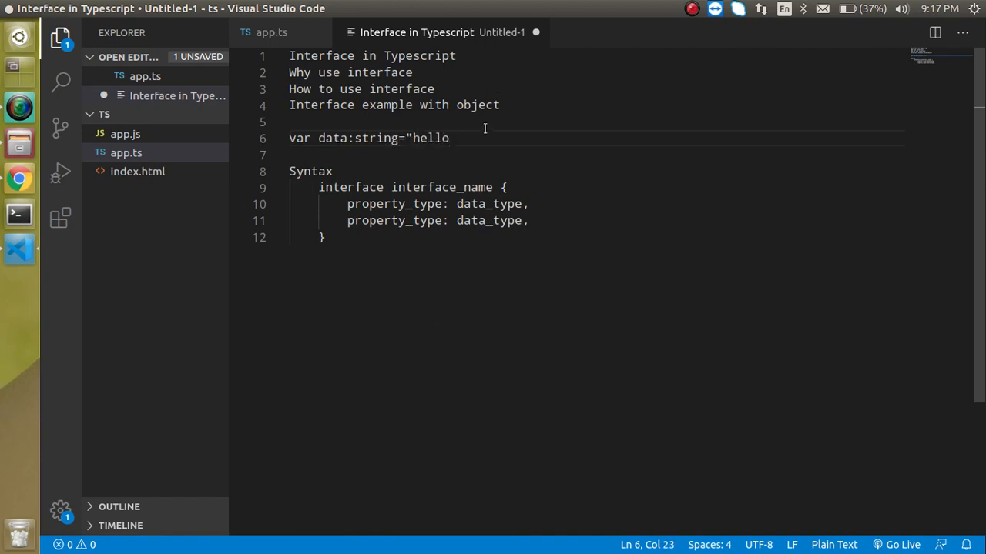
{"action": "key", "text": "Enter"}
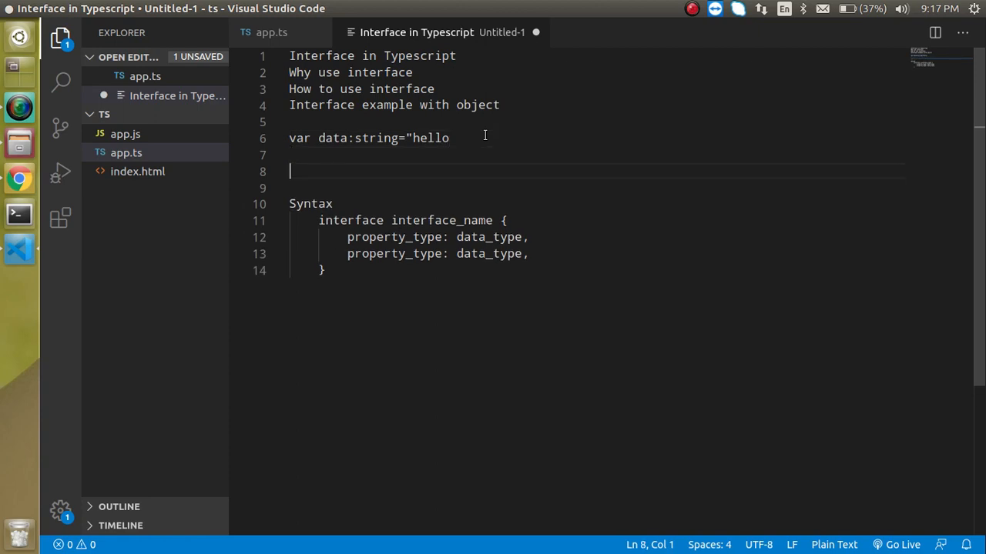
Note an object literal: var data={ name:"anil", age:30 }
{"action": "type", "text": "var data={"}
{"action": "type", "text": "na"}
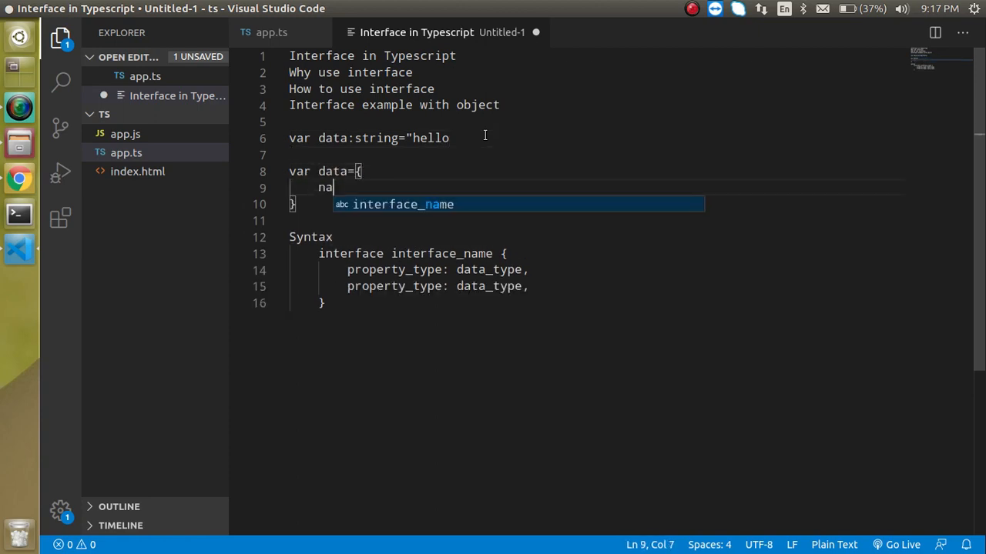
{"action": "type", "text": "me:\""}
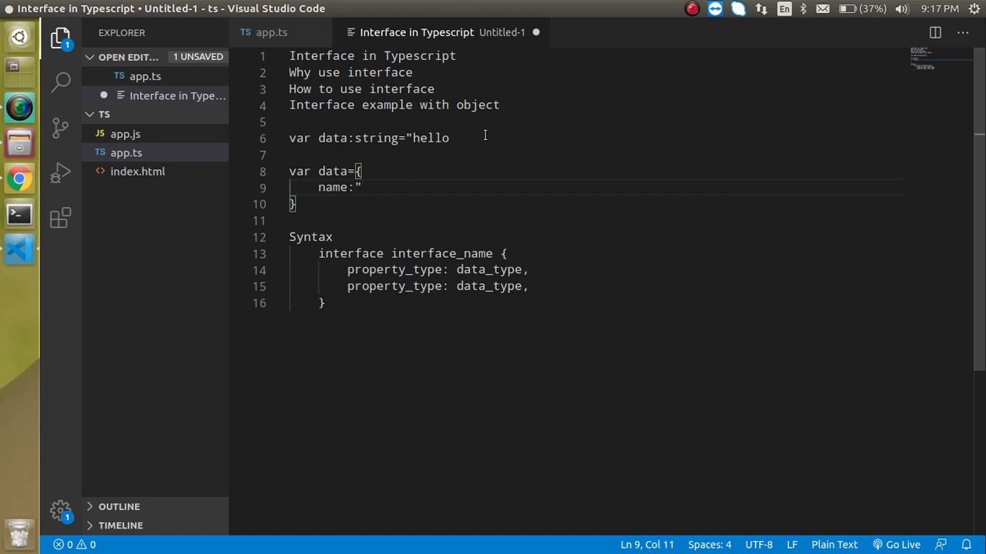
{"action": "type", "text": "anil\""}
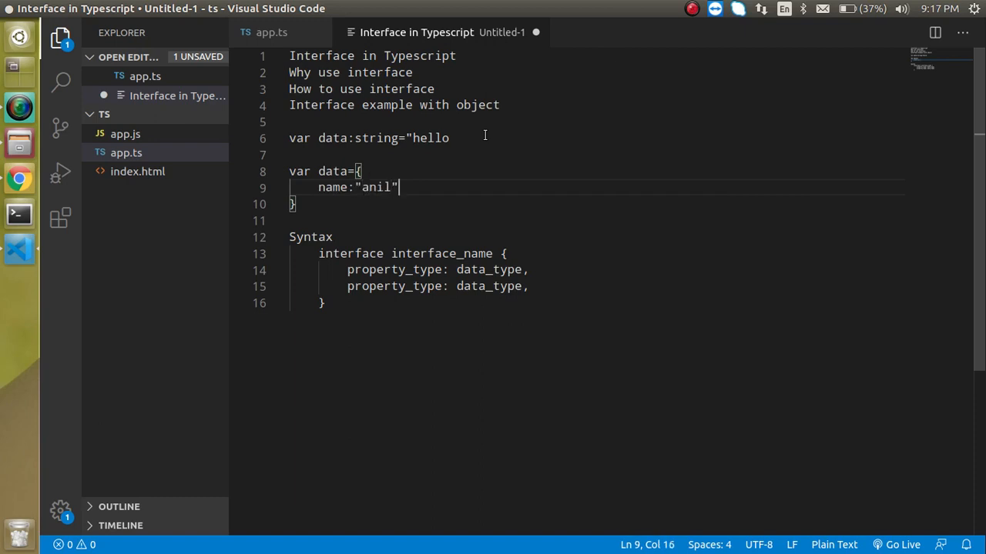
{"action": "type", "text": "\","}
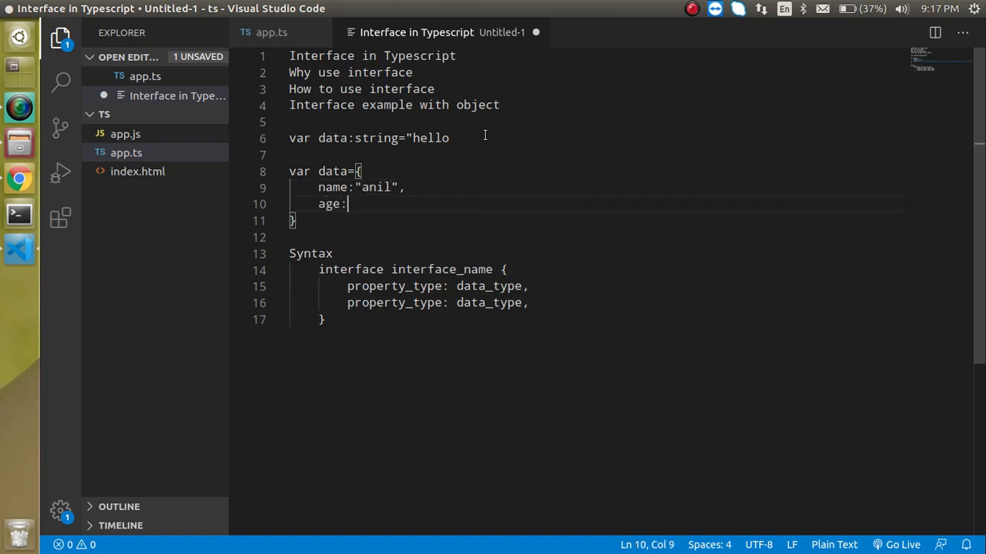
{"action": "type", "text": "30"}
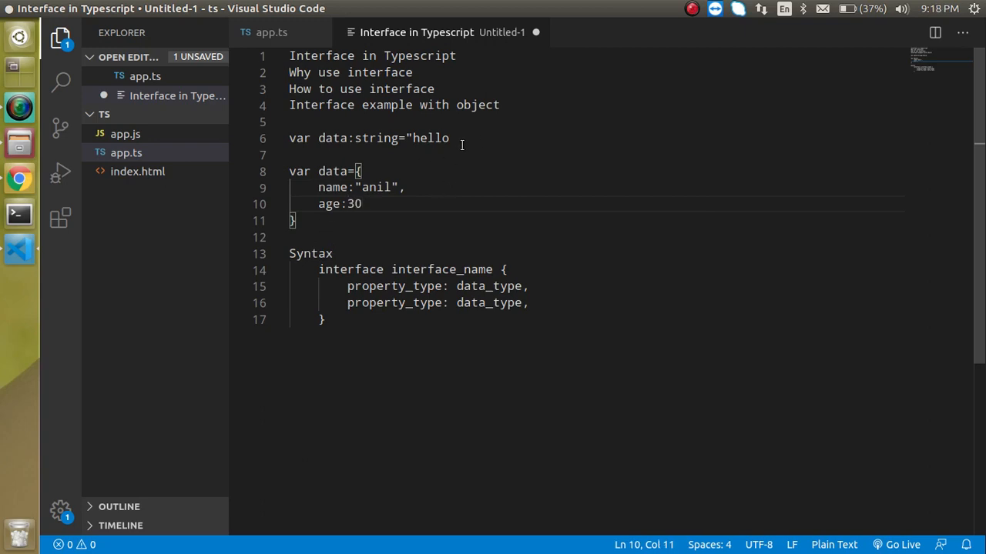
{"action": "left_click", "coordinate": [407, 188]}
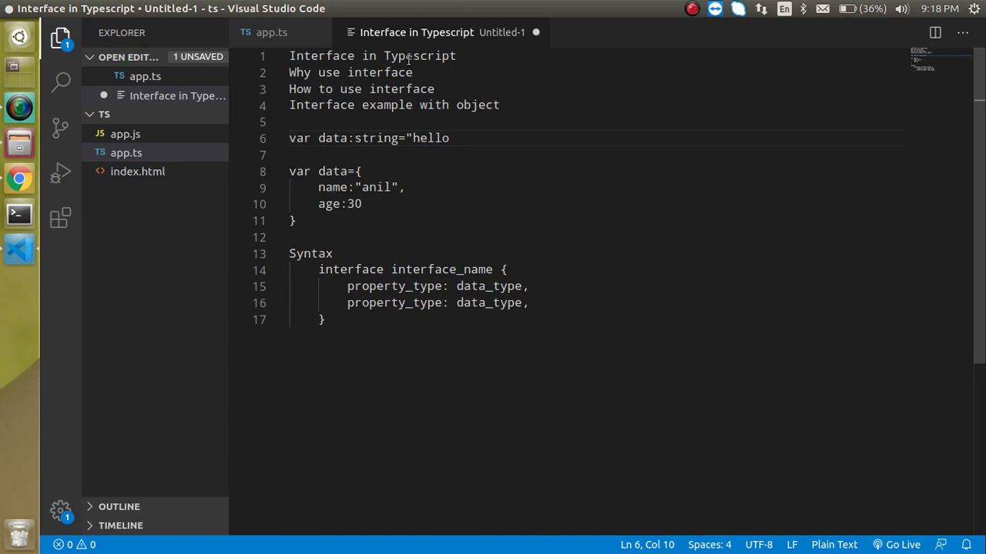
{"action": "double_click", "coordinate": [322, 56]}
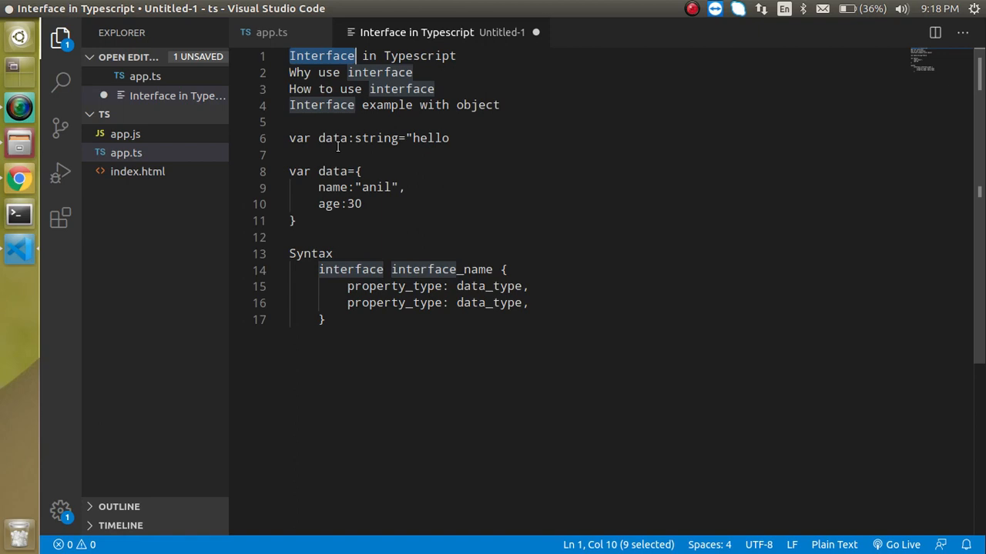
{"action": "left_click", "coordinate": [327, 269]}
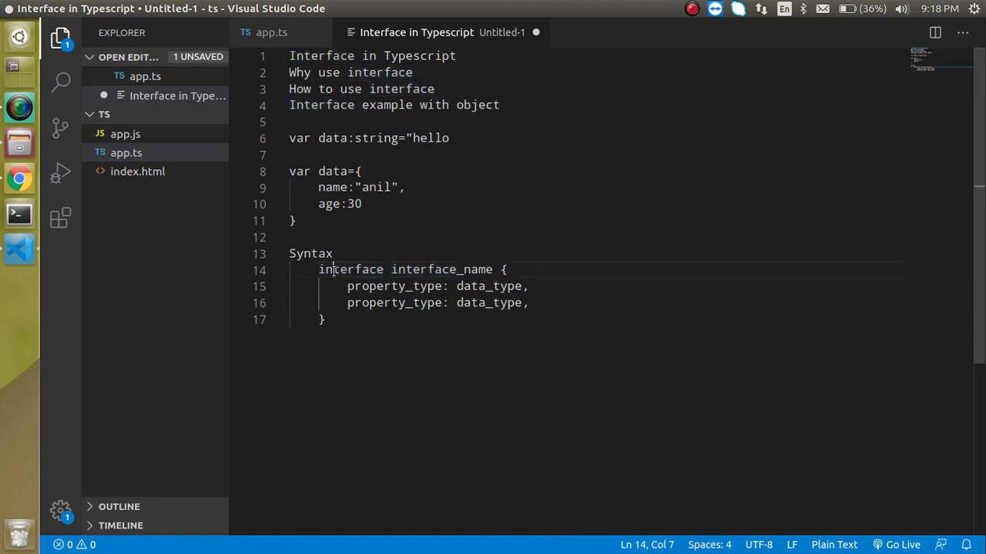
{"action": "double_click", "coordinate": [352, 269]}
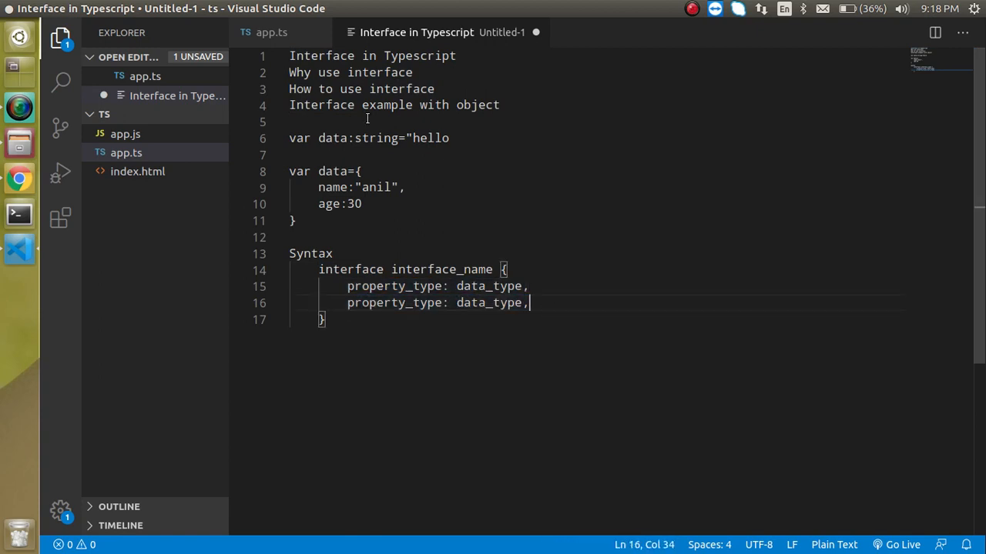
In app.ts declare a users object with name 'bruce' and age 30
{"action": "left_click", "coordinate": [271, 32]}
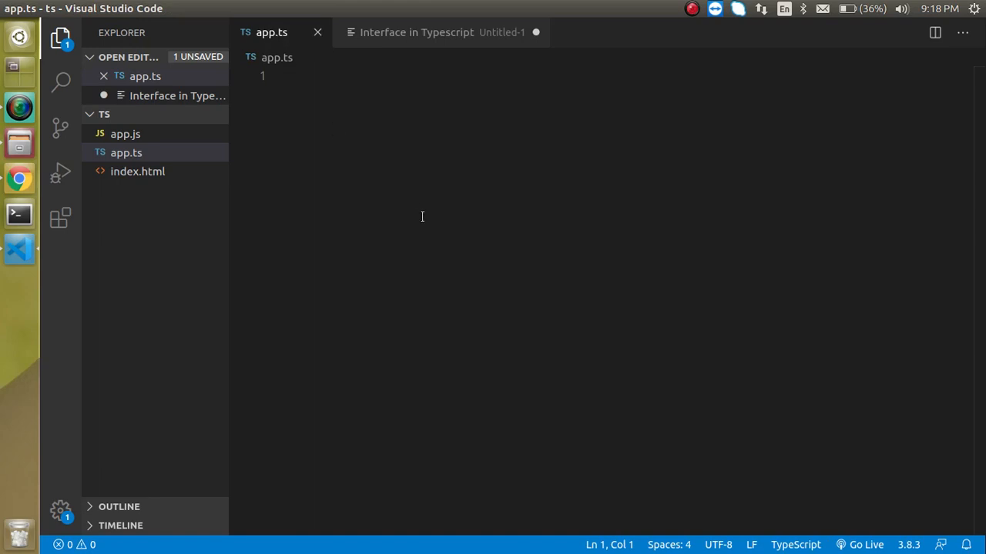
{"action": "type", "text": "let use"}
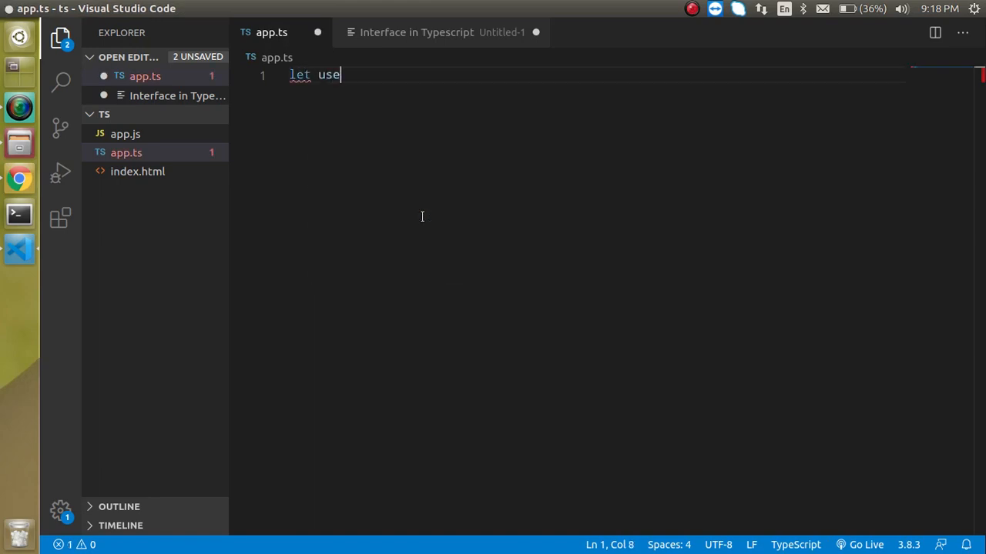
{"action": "type", "text": "rs"}
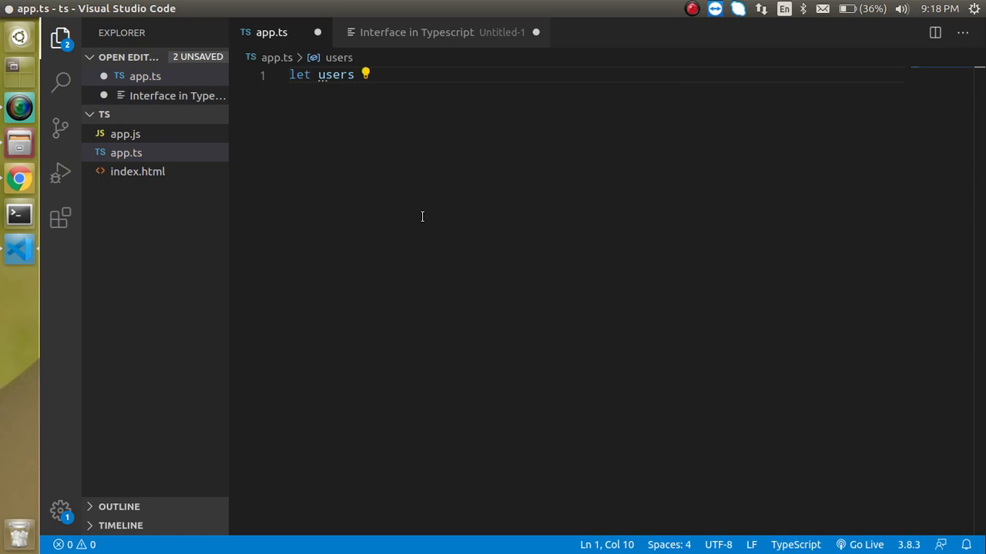
{"action": "type", "text": "={"}
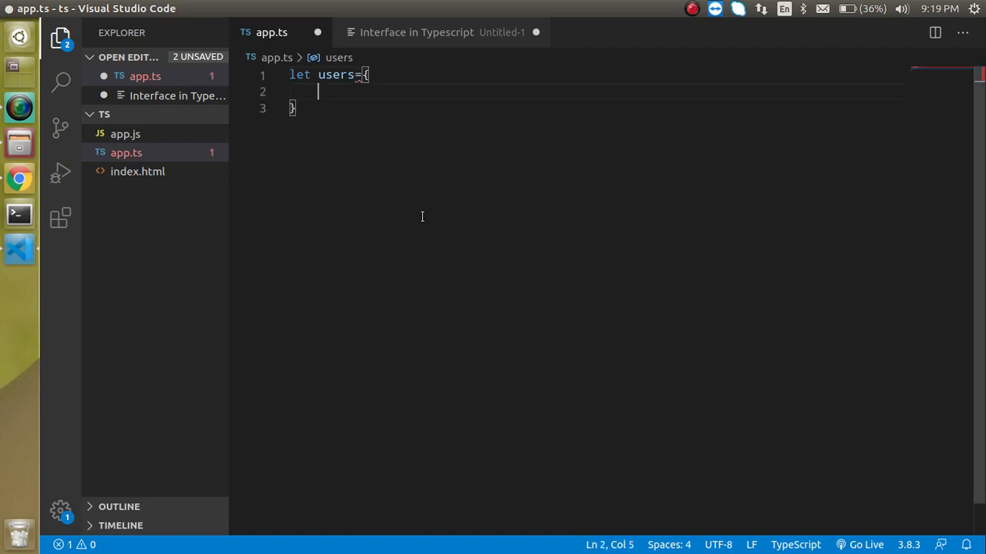
{"action": "type", "text": "name: '"}
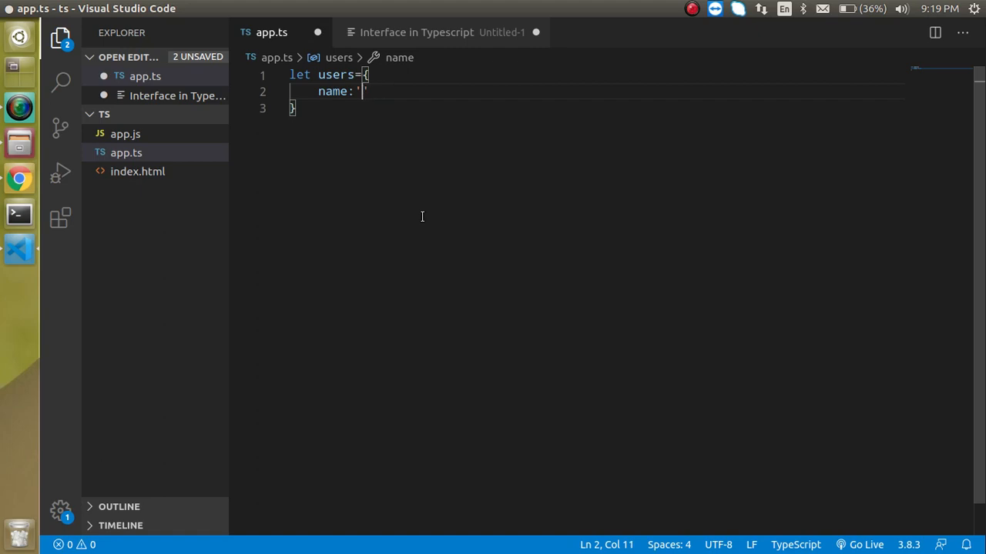
{"action": "type", "text": "bruce',"}
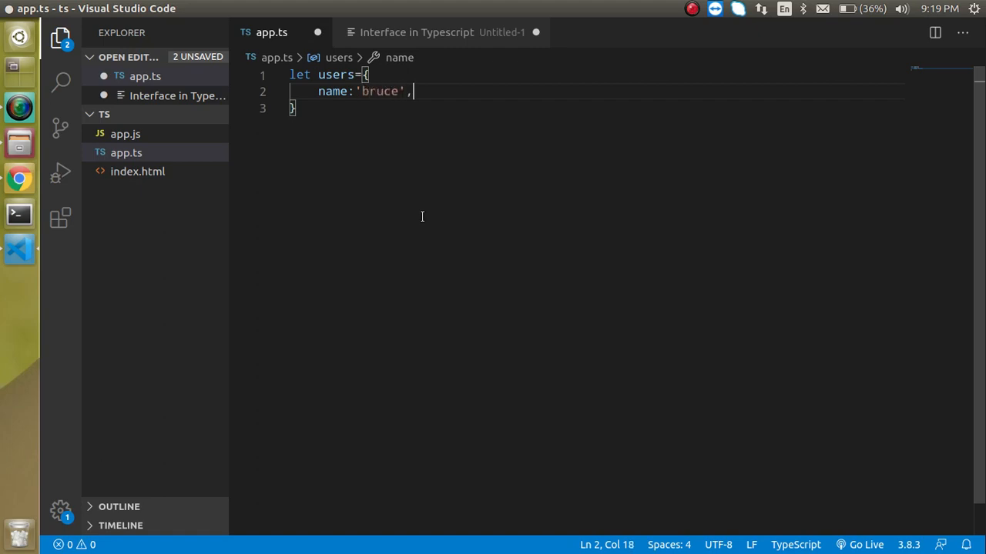
{"action": "type", "text": "age:"}
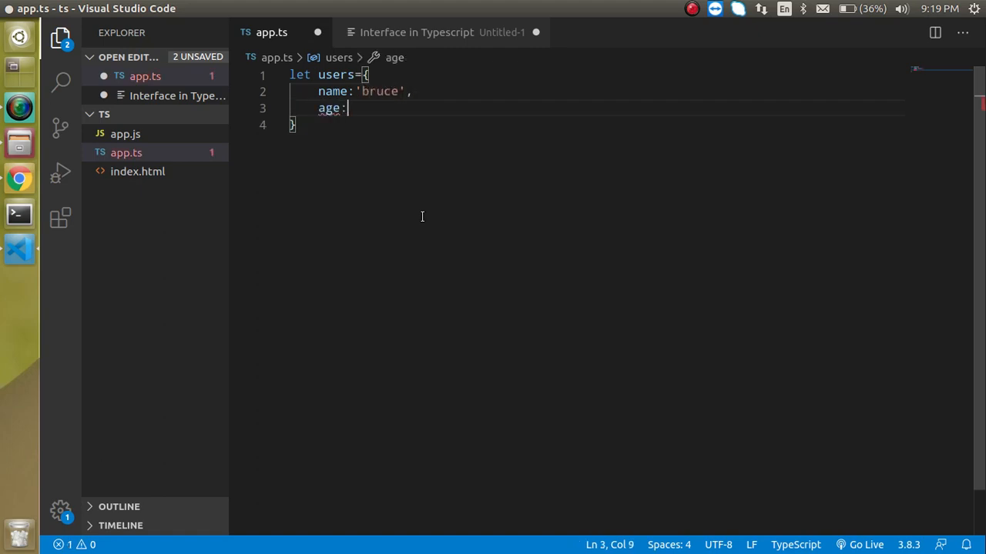
{"action": "type", "text": "30"}
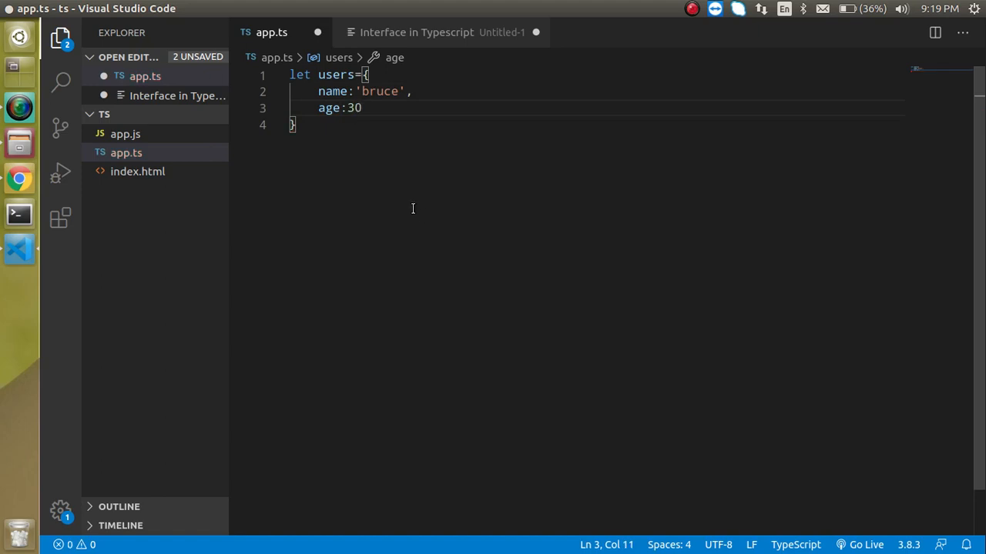
Log the users object with console.warn(users) and save app.ts
{"action": "type", "text": "co"}
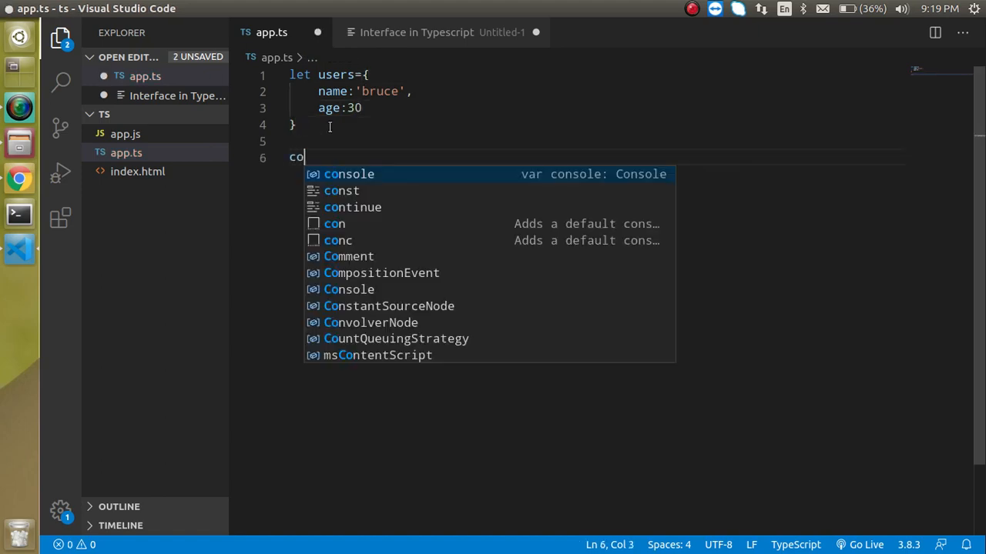
{"action": "type", "text": "nsole.wa"}
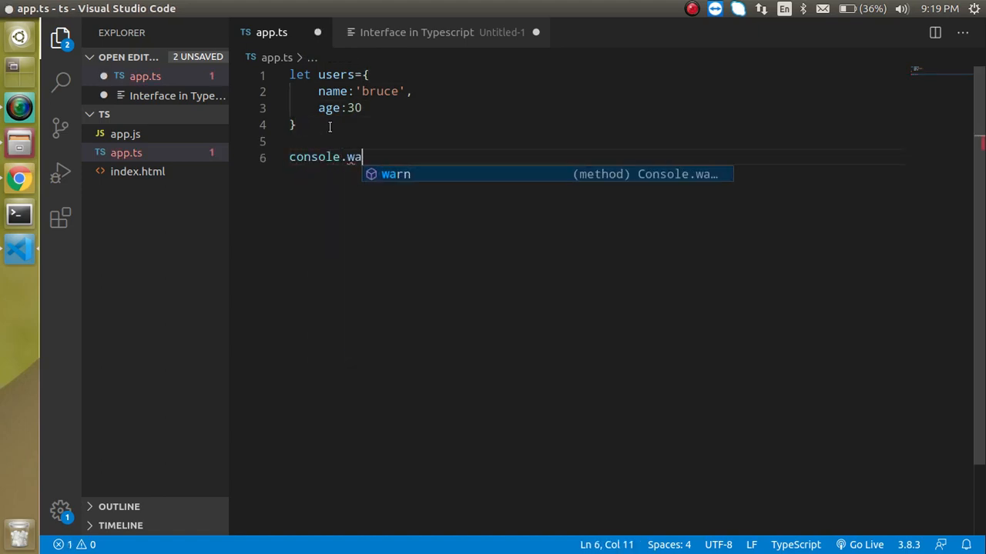
{"action": "key", "text": "Tab"}
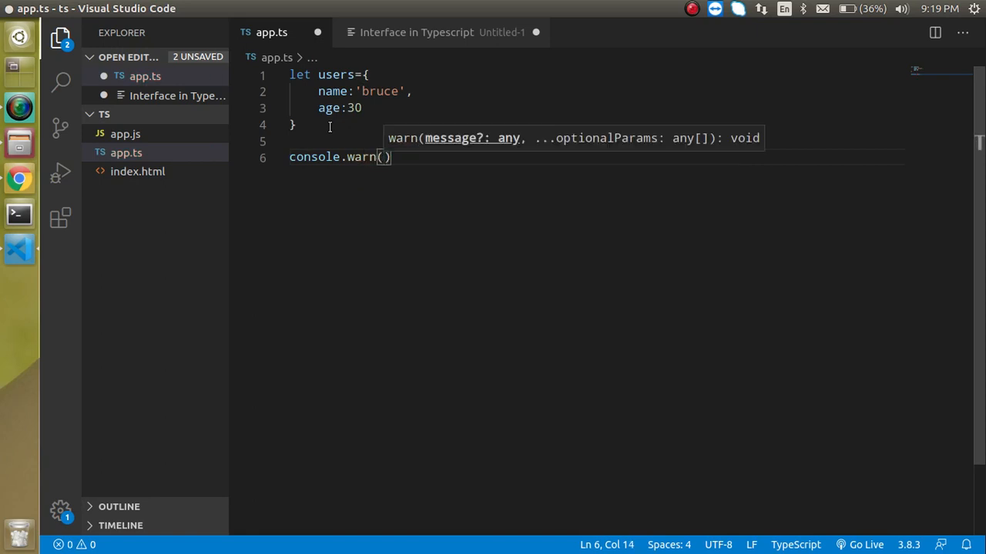
{"action": "type", "text": "users"}
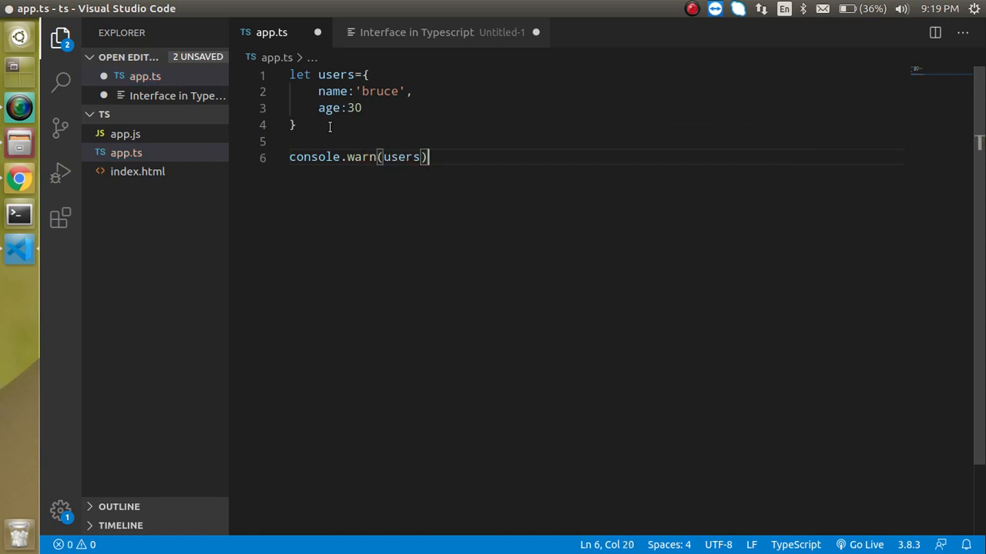
{"action": "key", "text": "ctrl+s"}
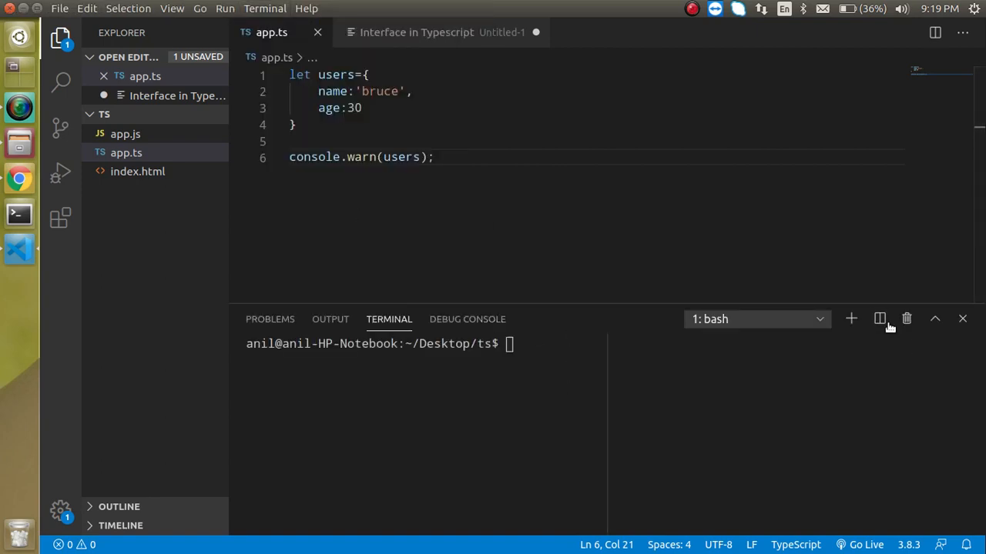
Split the terminal and run tsc app.ts -w in the left pane
{"action": "left_click", "coordinate": [880, 317]}
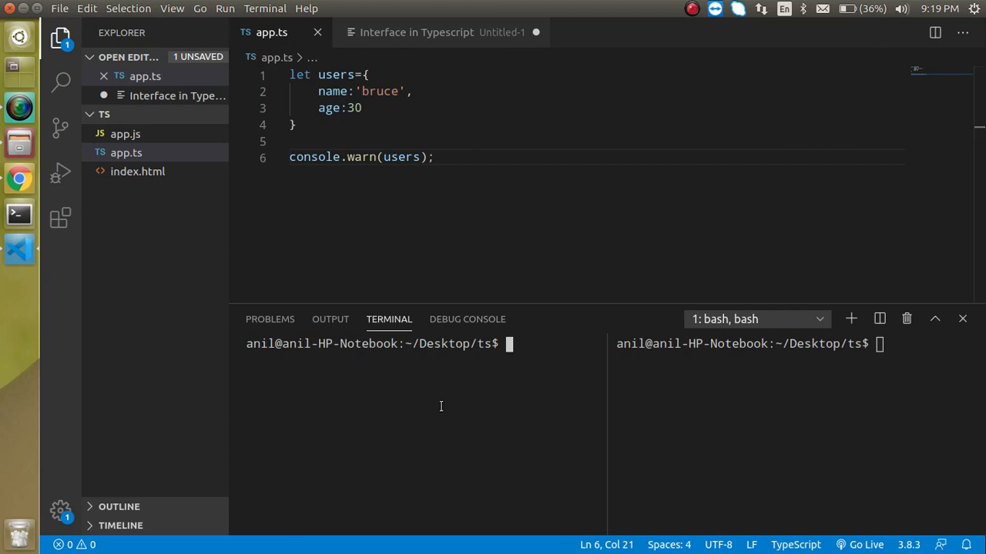
{"action": "type", "text": "tsc a"}
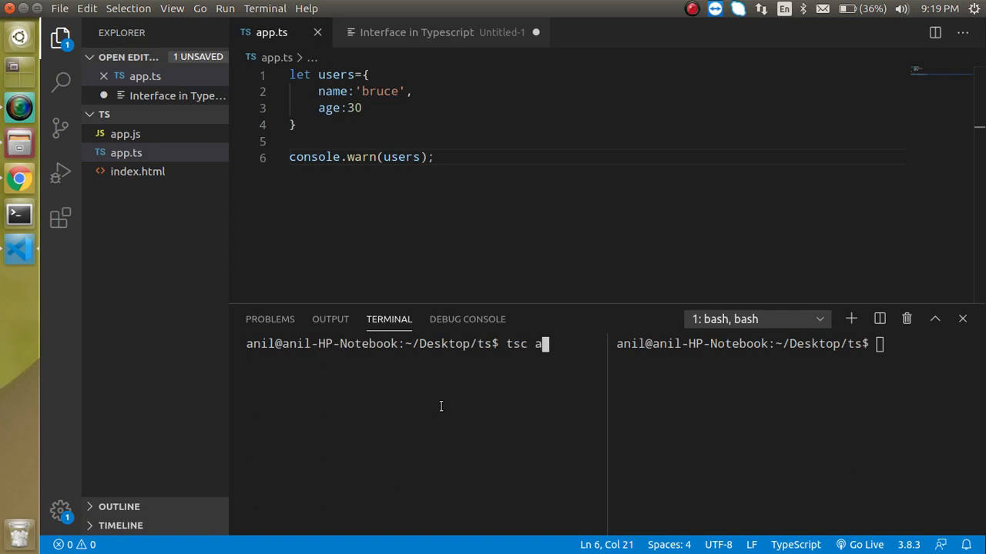
{"action": "type", "text": "pp.ts"}
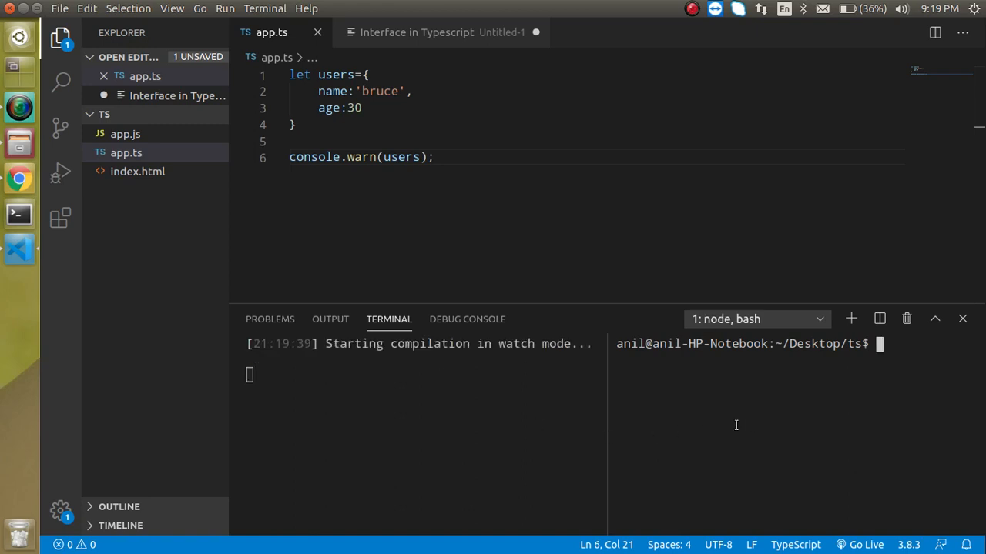
Run node app.js in the right pane, printing the bruce user object
{"action": "type", "text": "node app."}
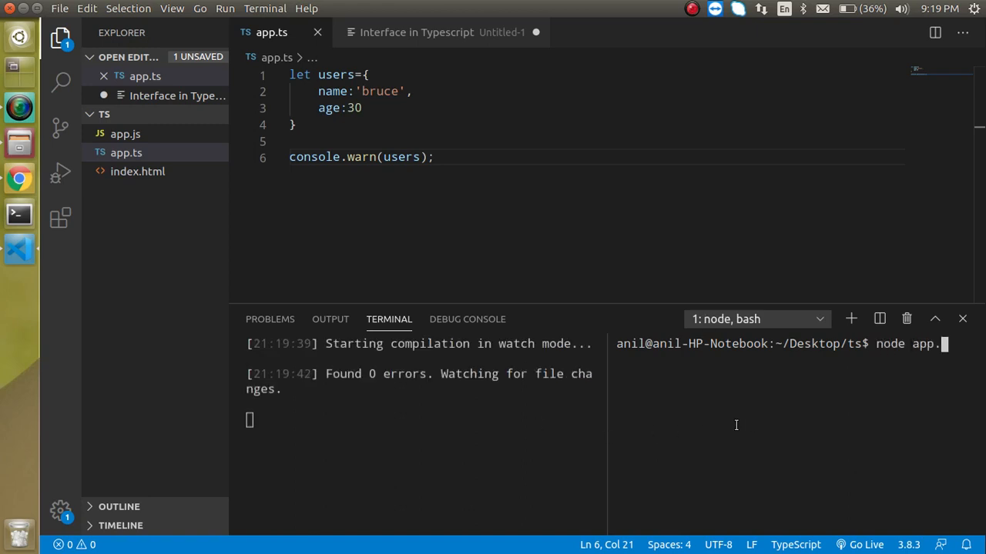
{"action": "type", "text": "ks"}
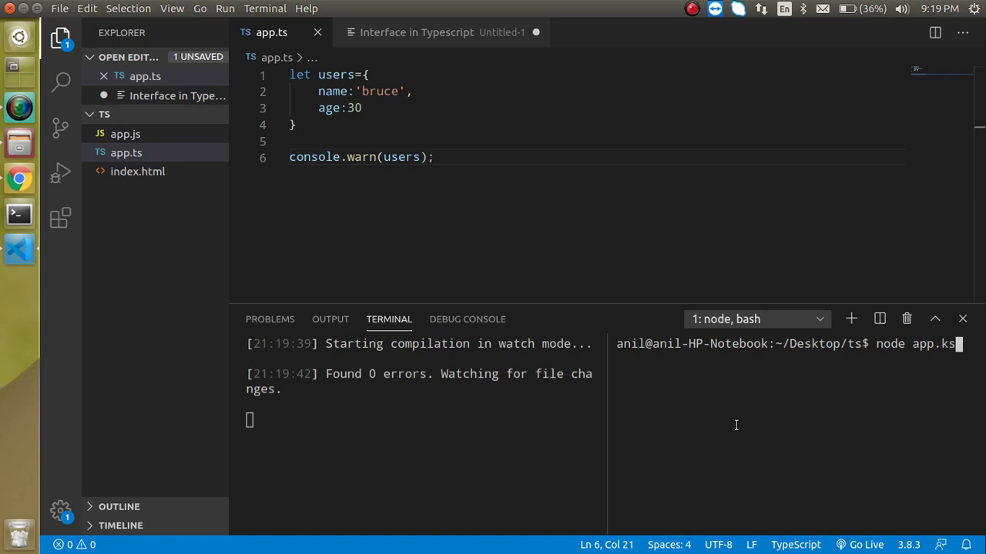
{"action": "type", "text": "js"}
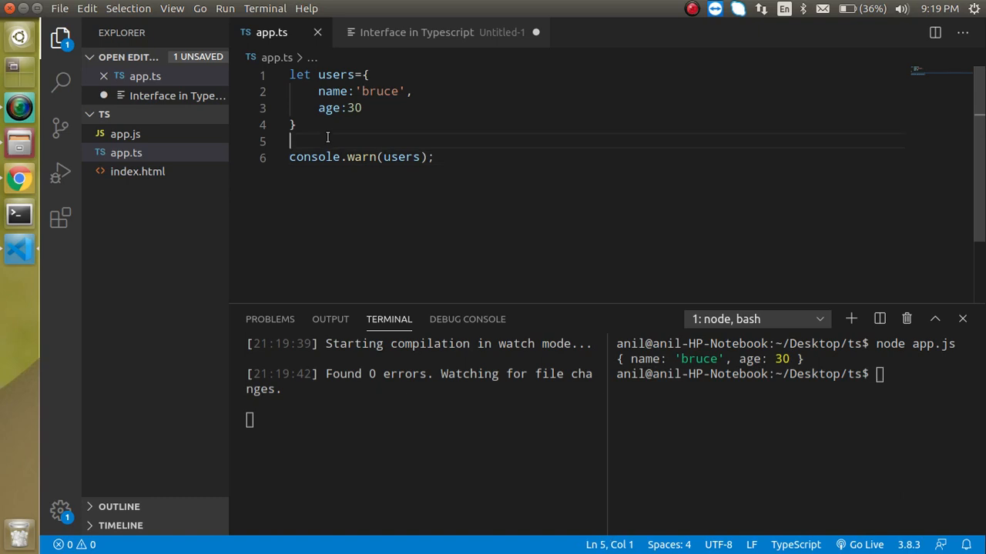
{"action": "mouse_move", "coordinate": [372, 108]}
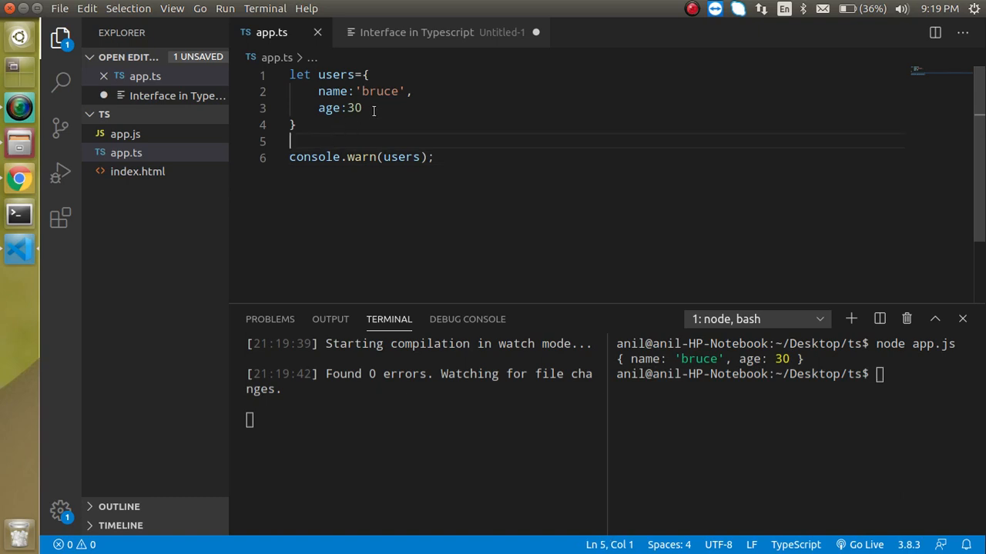
{"action": "mouse_move", "coordinate": [356, 120]}
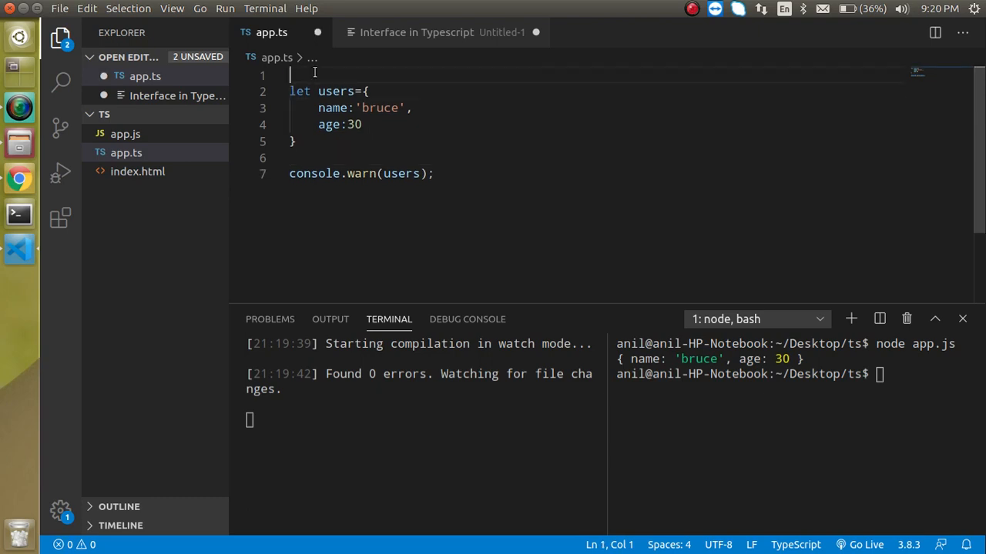
Write interface usersType{ name:string, age:number } at the top of app.ts and select its name
{"action": "type", "text": "int"}
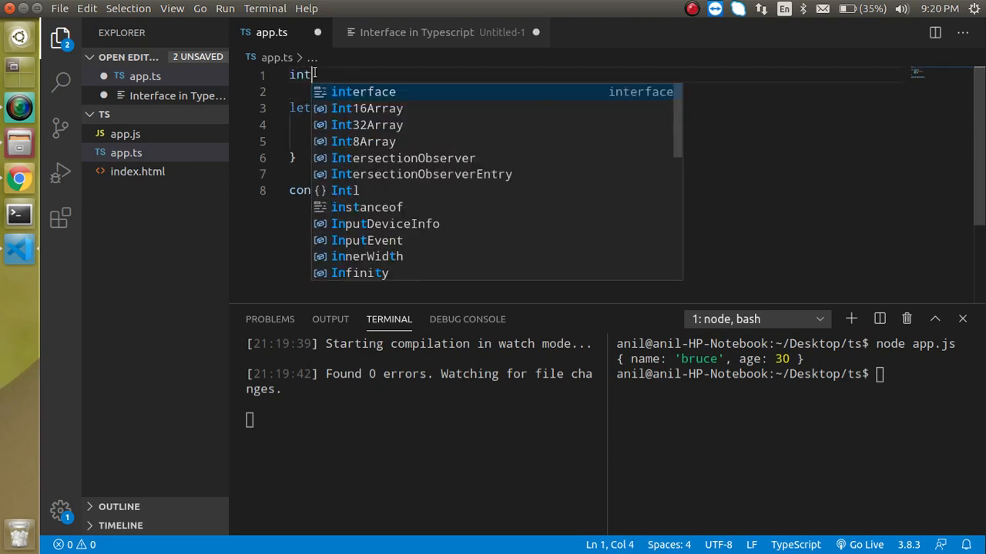
{"action": "key", "text": "Tab"}
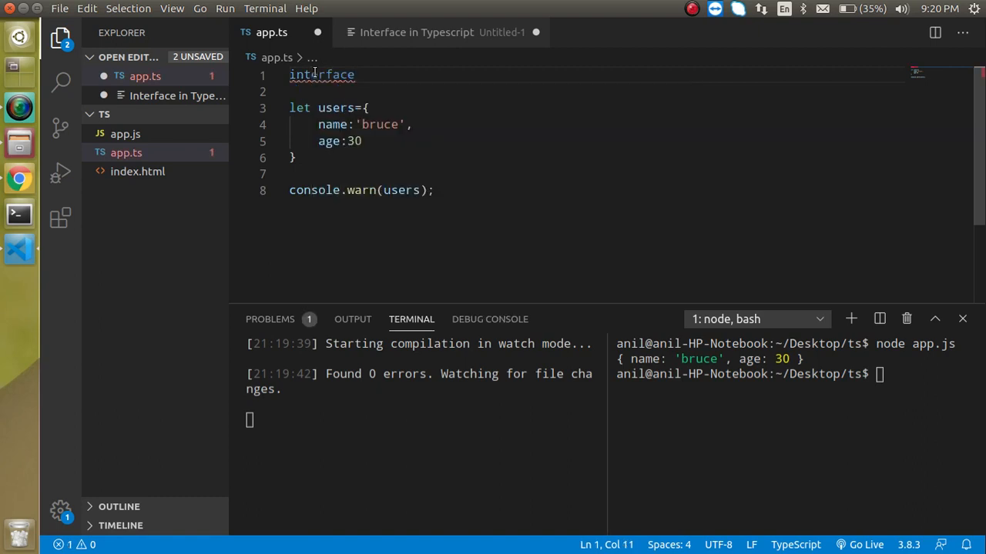
{"action": "type", "text": "users"}
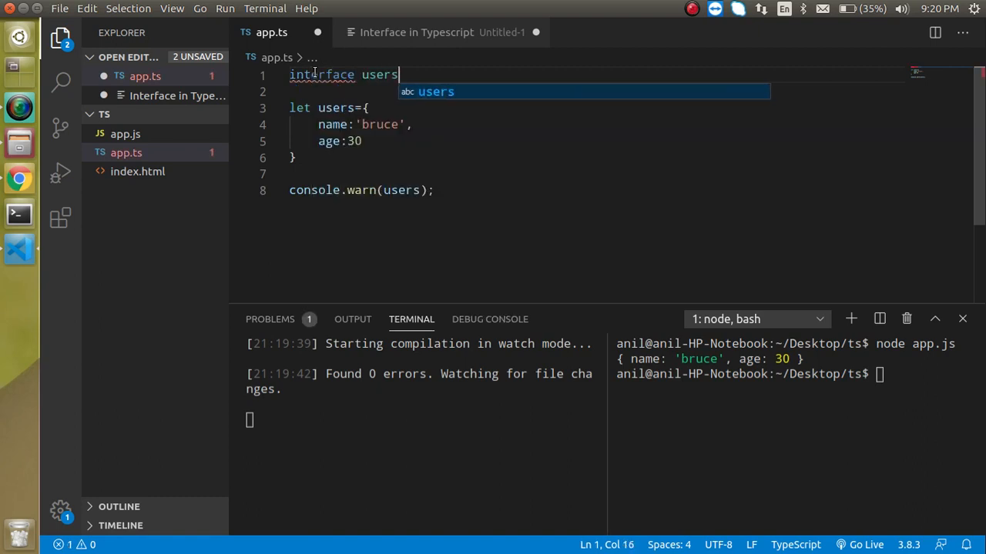
{"action": "type", "text": "Type{"}
{"action": "left_click", "coordinate": [599, 91]}
{"action": "type", "text": "name:"}
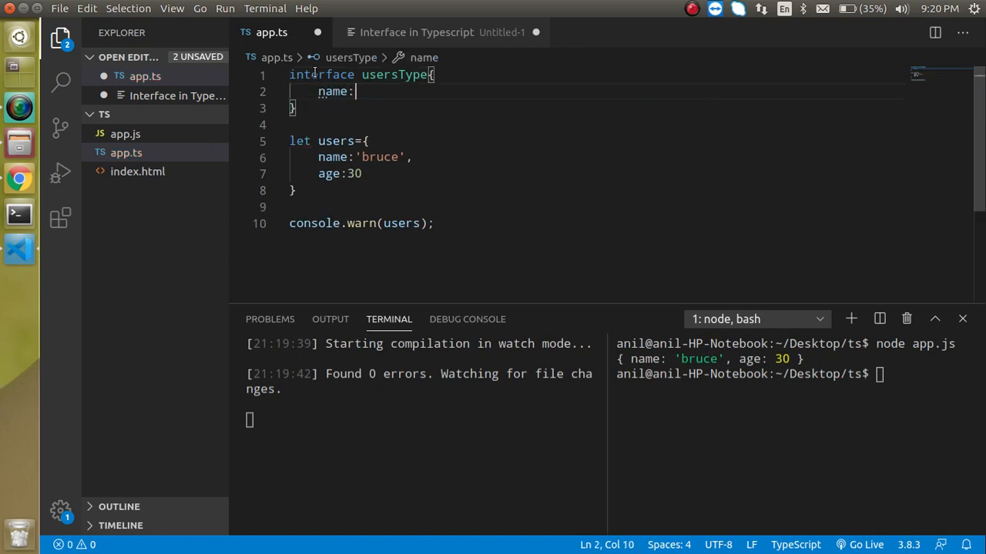
{"action": "type", "text": "string,"}
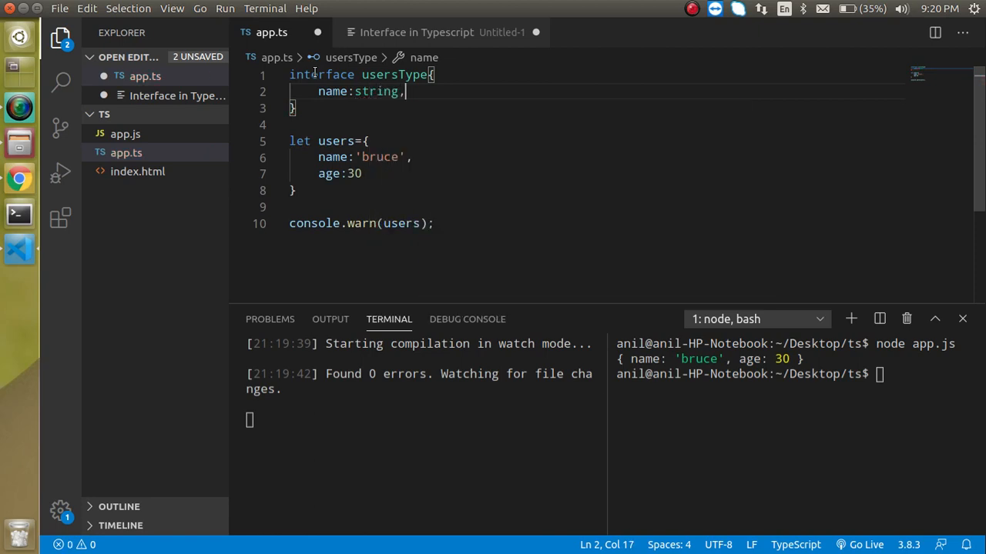
{"action": "type", "text": "age"}
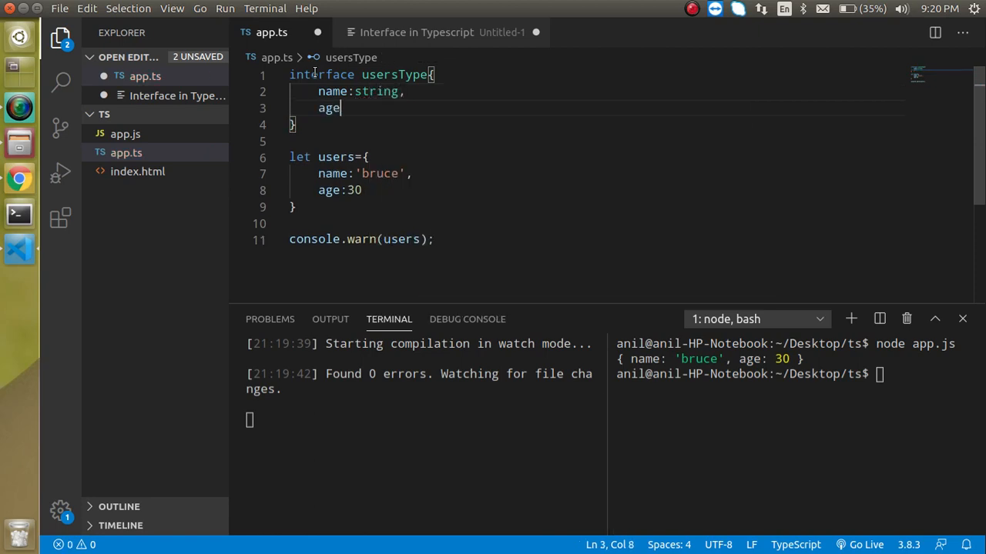
{"action": "type", "text": ":number"}
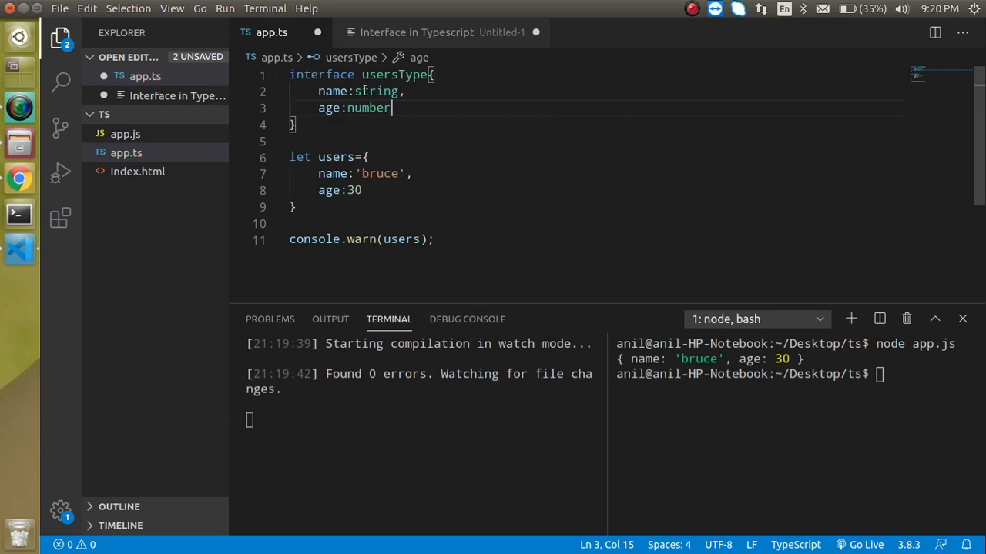
{"action": "double_click", "coordinate": [394, 74]}
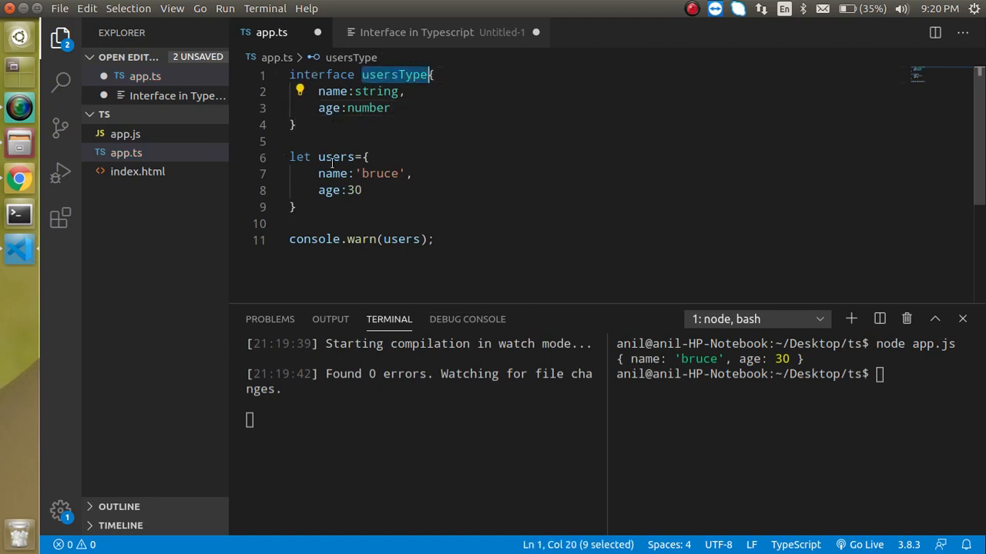
{"action": "type", "text": ":usersType"}
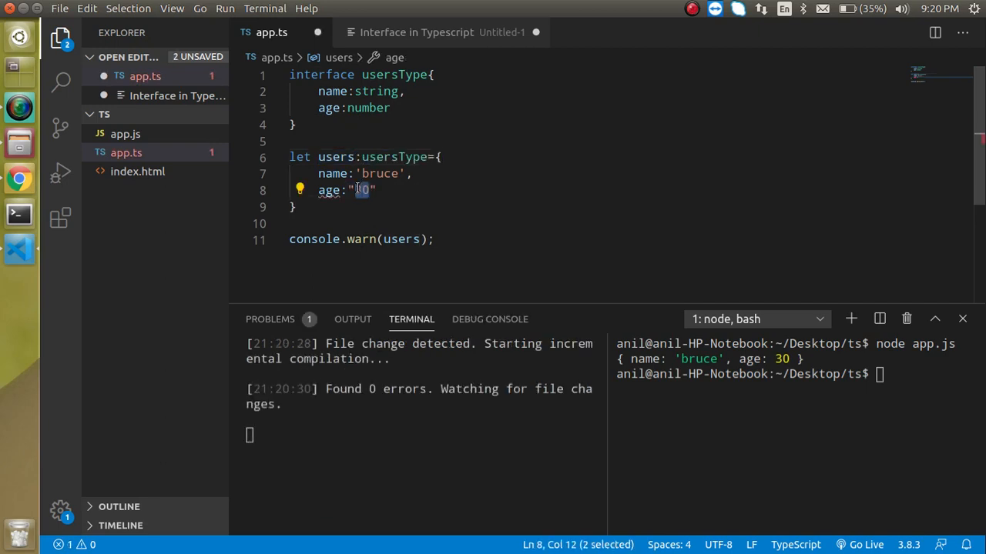
{"action": "type", "text": "Hello"}
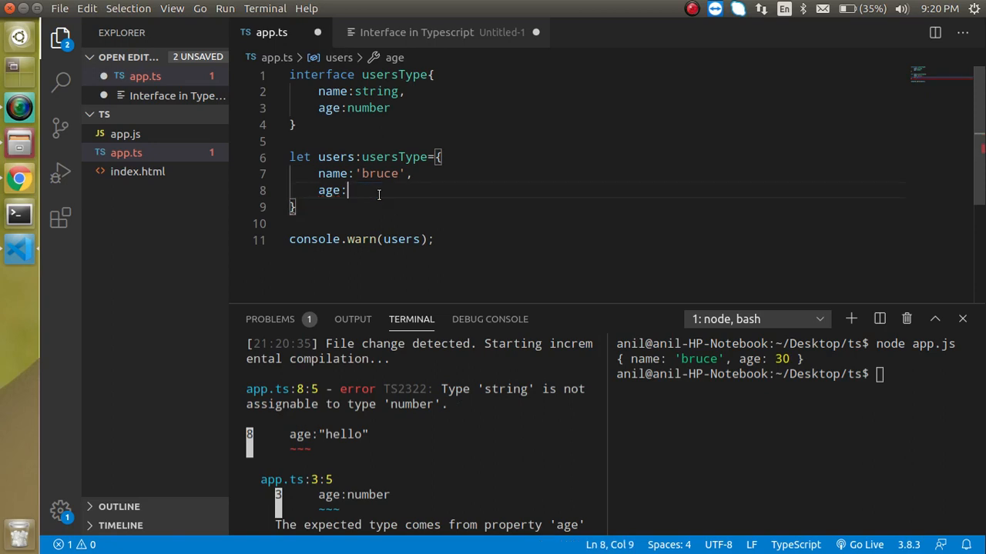
{"action": "type", "text": "30"}
{"action": "left_click", "coordinate": [927, 374]}
{"action": "type", "text": "node app.js"}
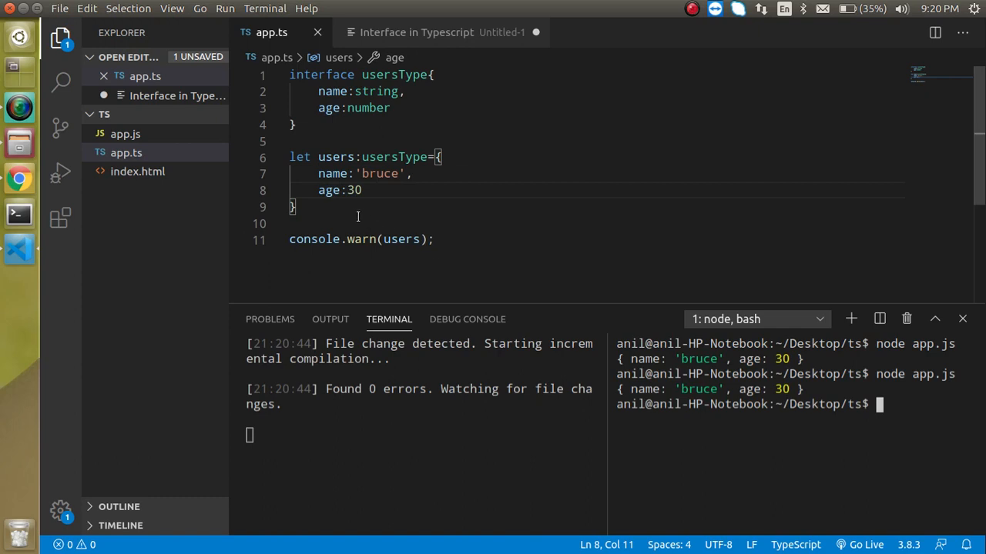
{"action": "type", "text": "users.age"}
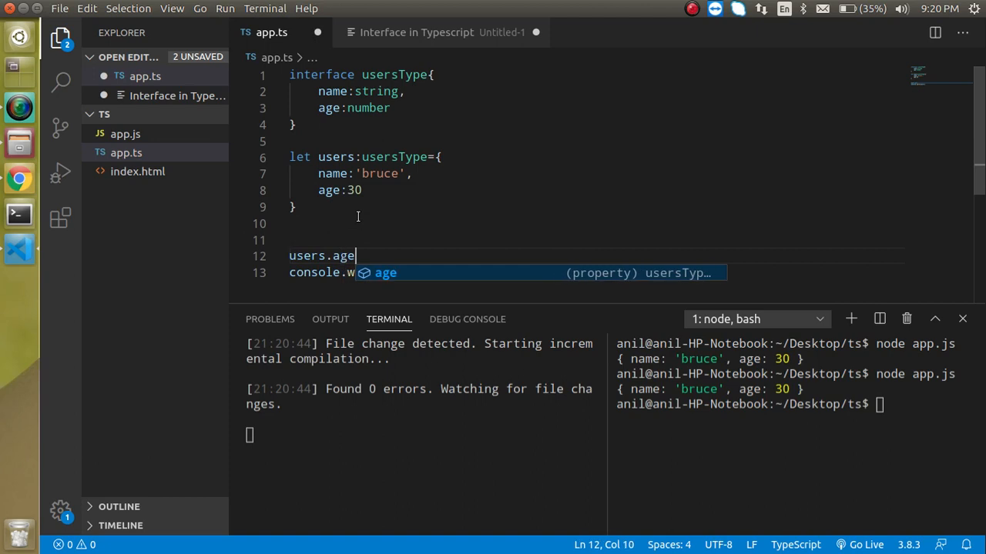
{"action": "type", "text": "=\"hello\""}
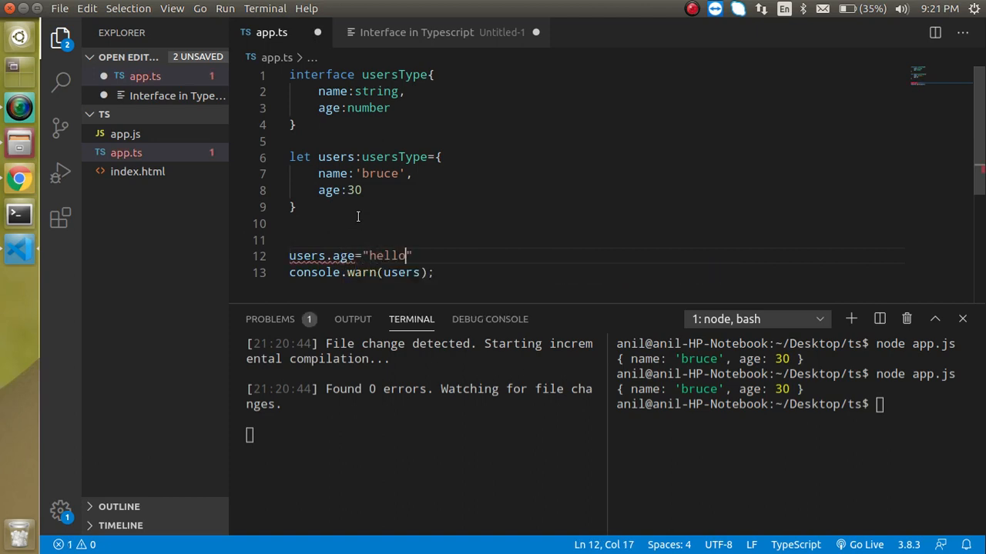
{"action": "mouse_move", "coordinate": [323, 256]}
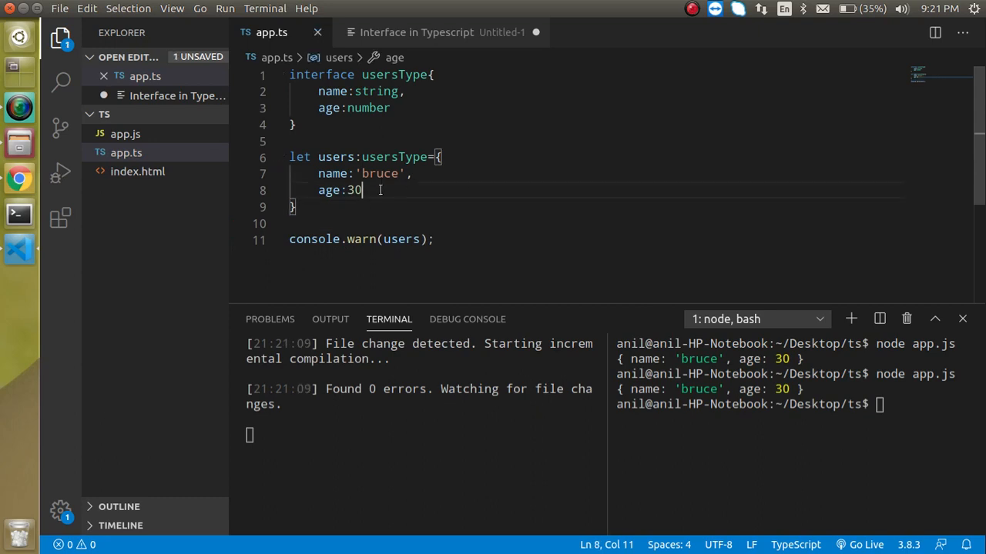
Add getName:function(){ return "anil" } to users and save, triggering the tsc type error
{"action": "type", "text": ","}
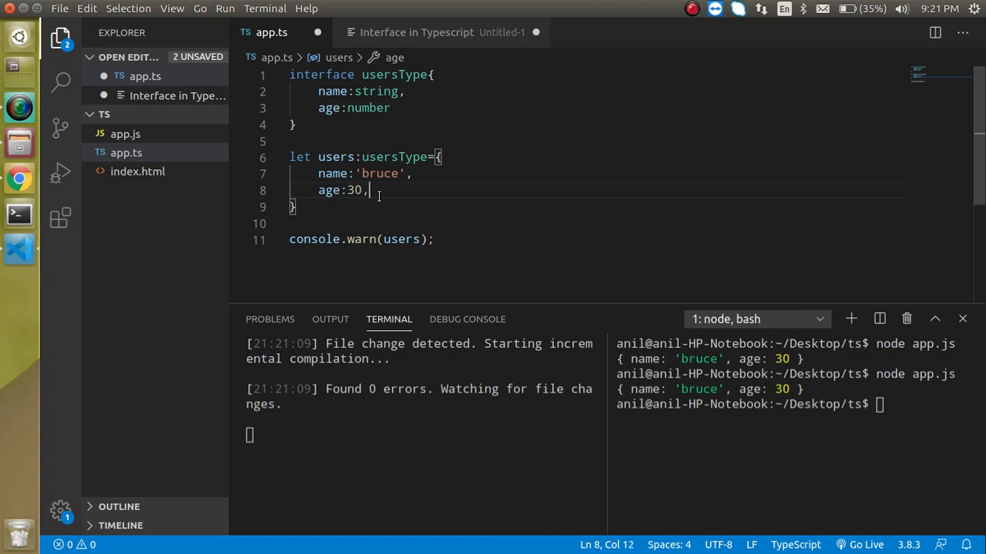
{"action": "type", "text": "fu"}
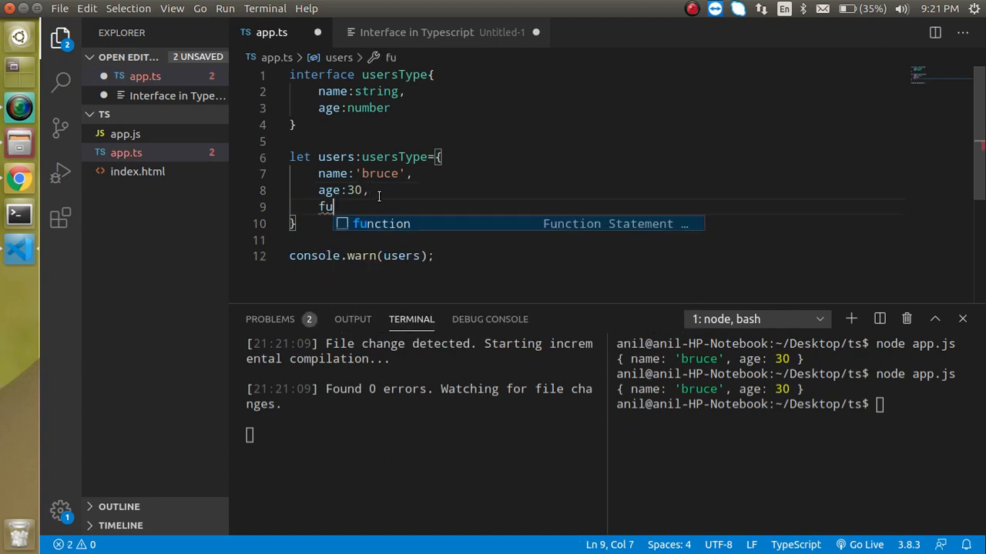
{"action": "type", "text": "etNam"}
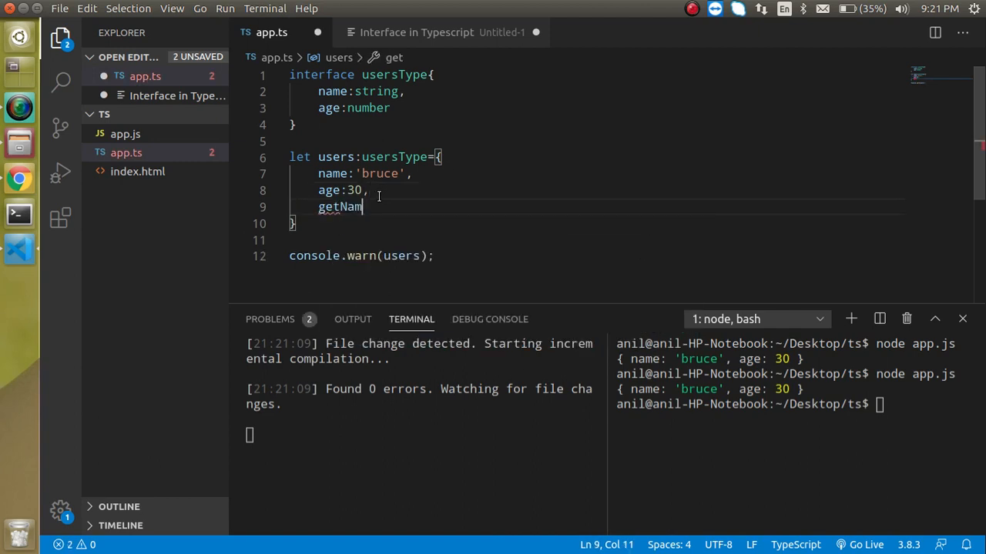
{"action": "type", "text": "e:func"}
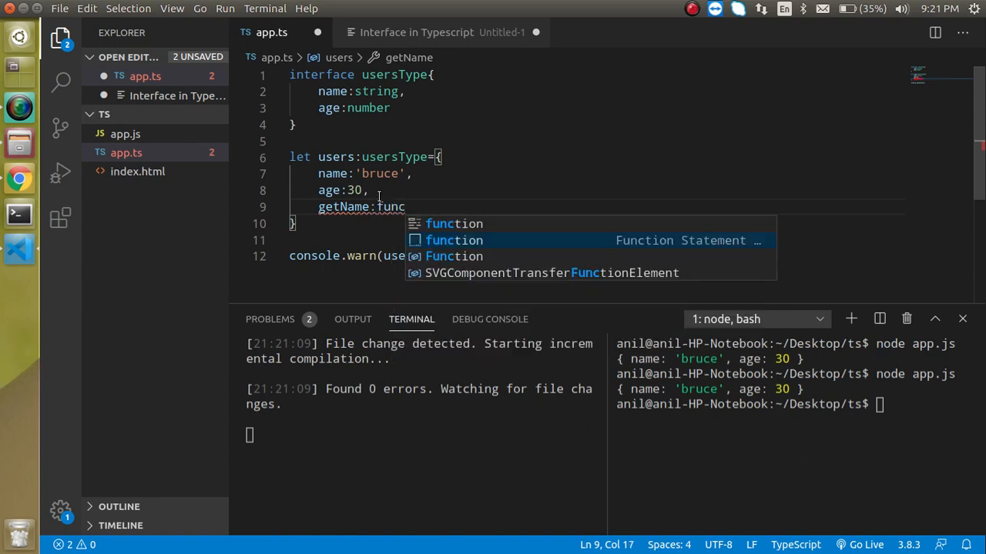
{"action": "key", "text": "Tab"}
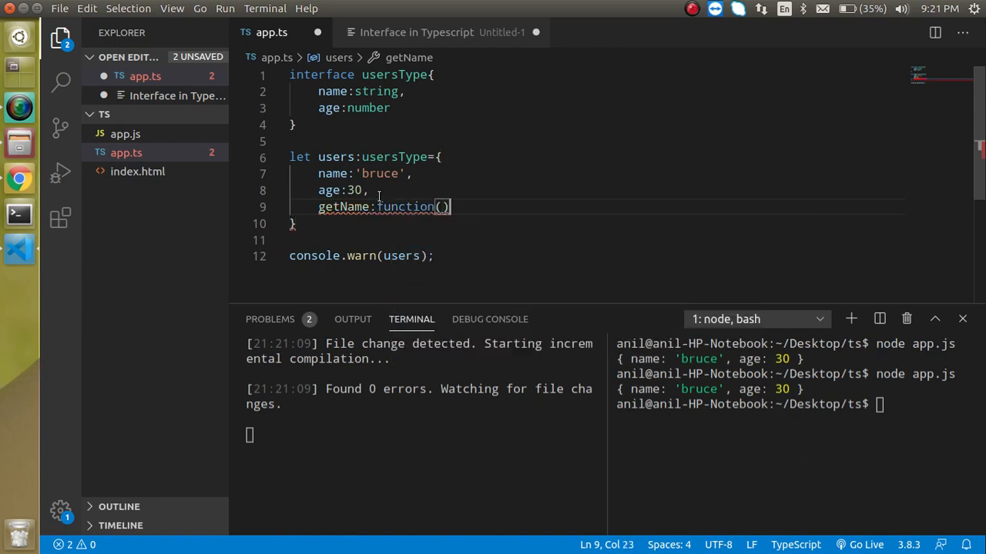
{"action": "type", "text": "return"}
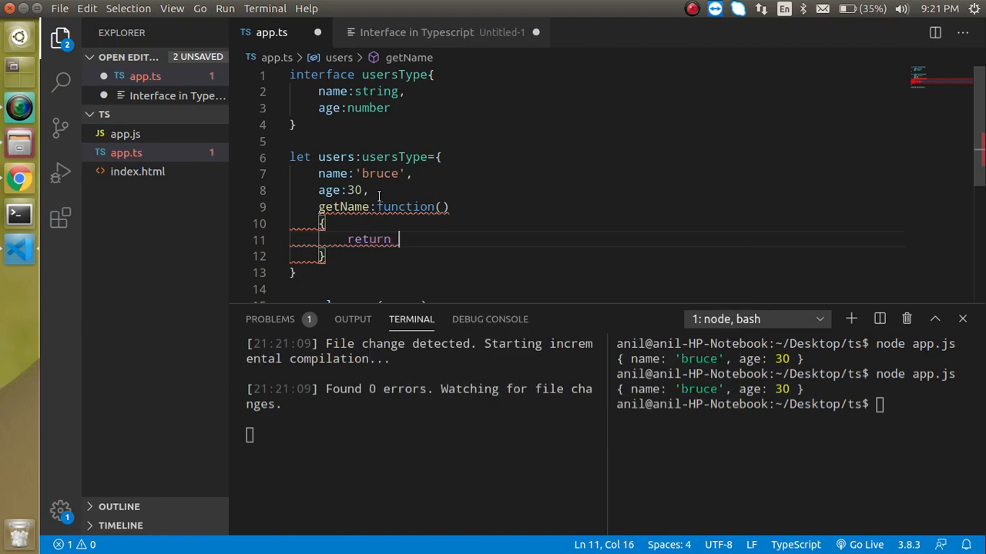
{"action": "type", "text": "\"anil\""}
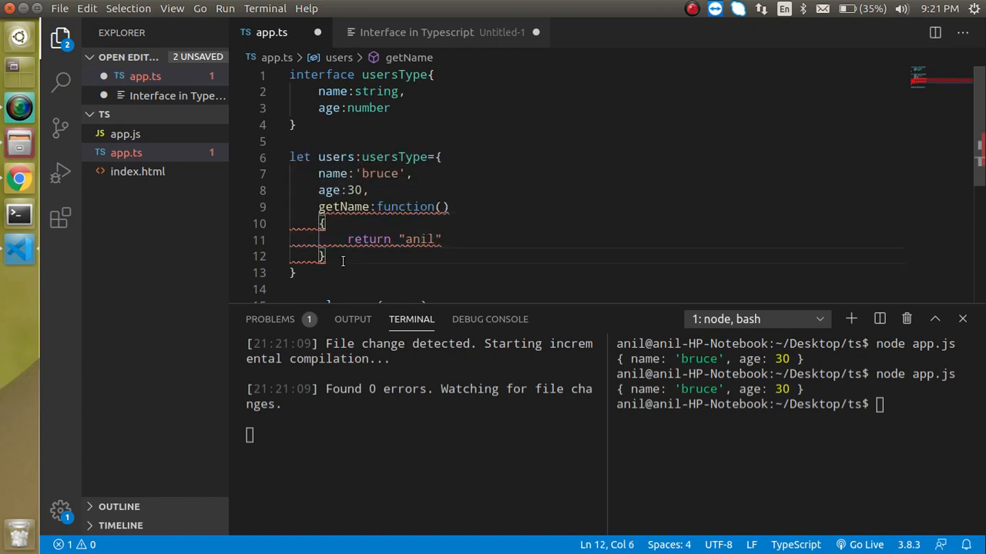
{"action": "key", "text": "ctrl+s"}
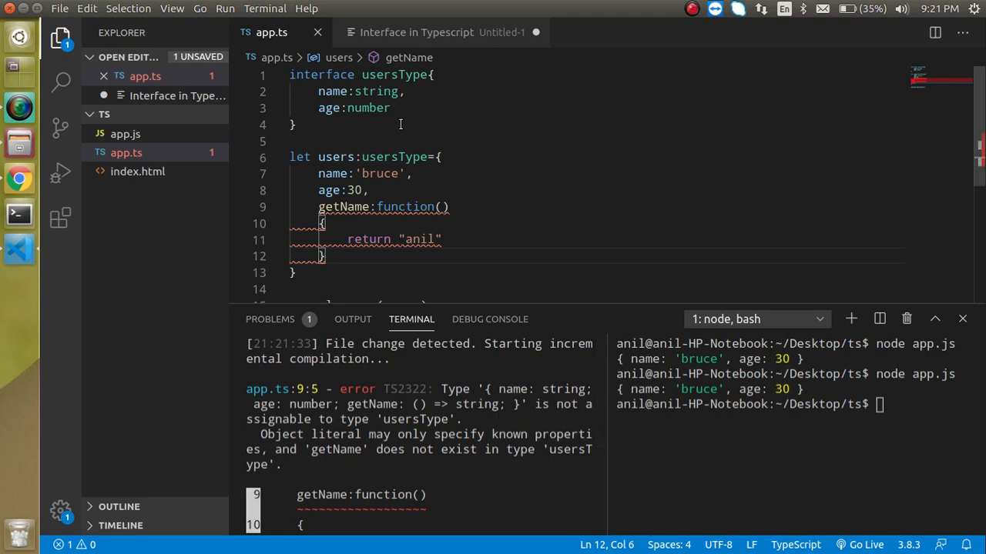
{"action": "mouse_move", "coordinate": [391, 228]}
{"action": "type", "text": ","}
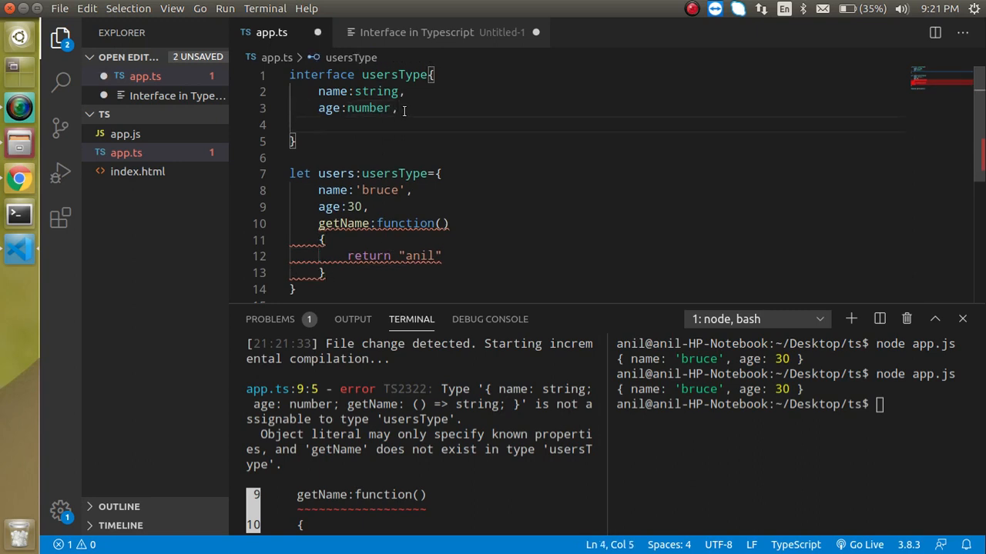
Declare getName:()=>string in usersType, save for a clean compile, and run node app.js
{"action": "type", "text": "getNa"}
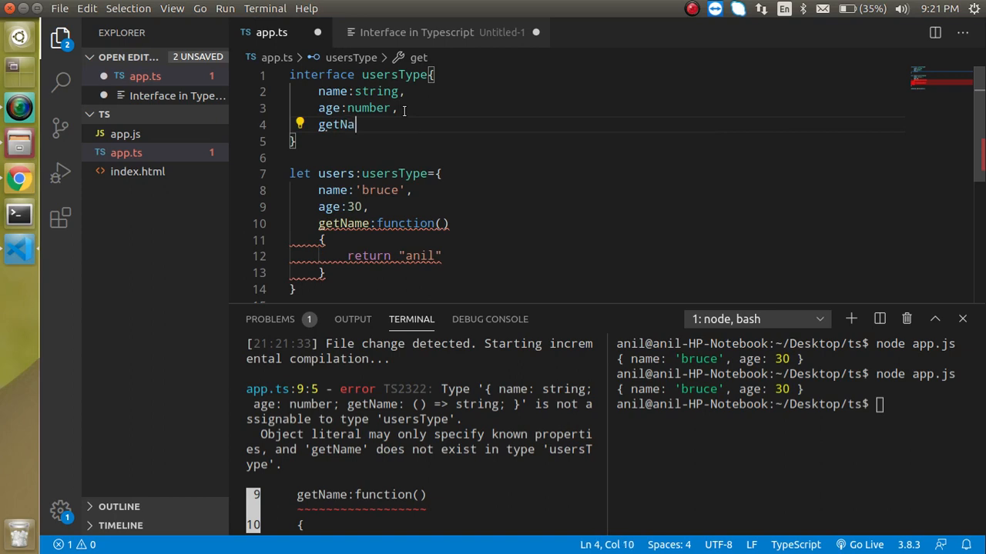
{"action": "type", "text": "me:"}
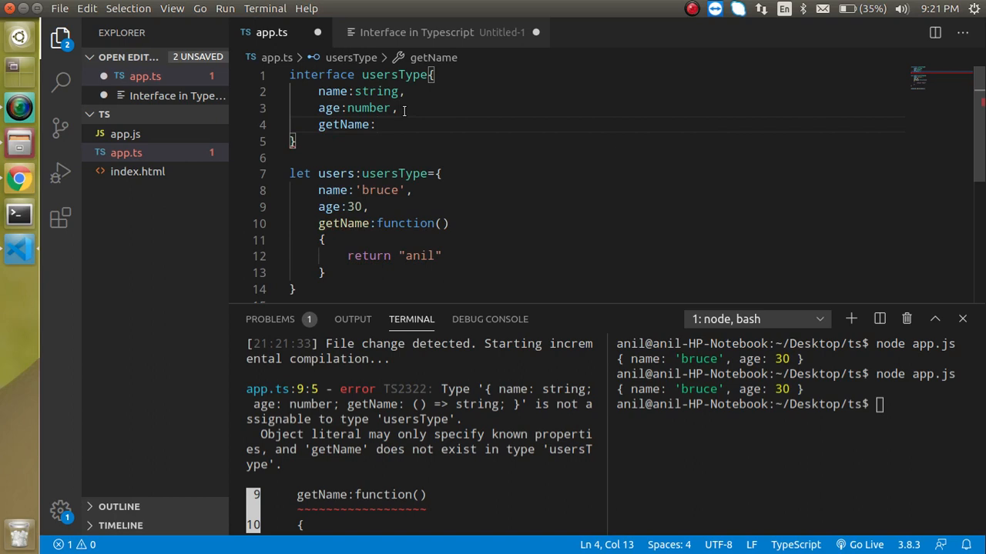
{"action": "type", "text": "()=>"}
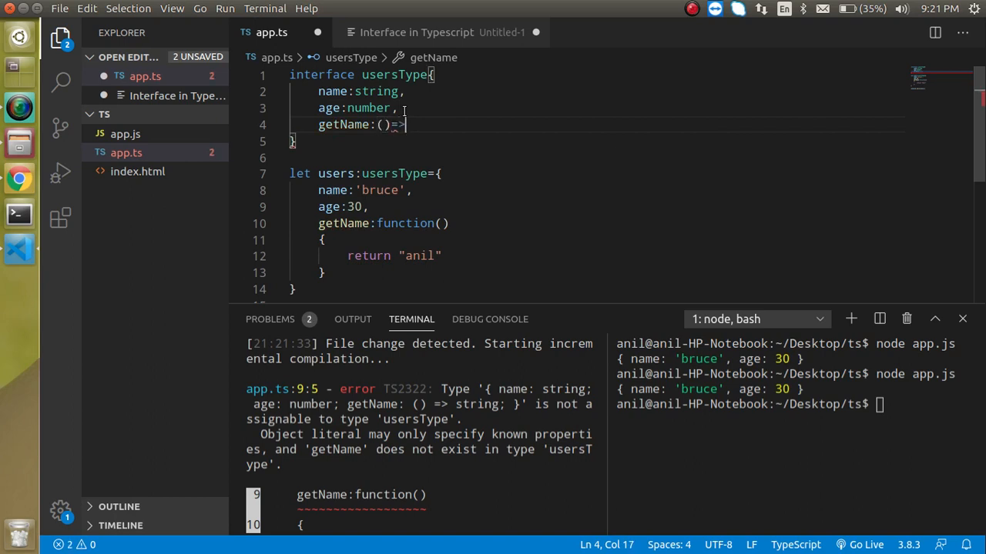
{"action": "type", "text": "string"}
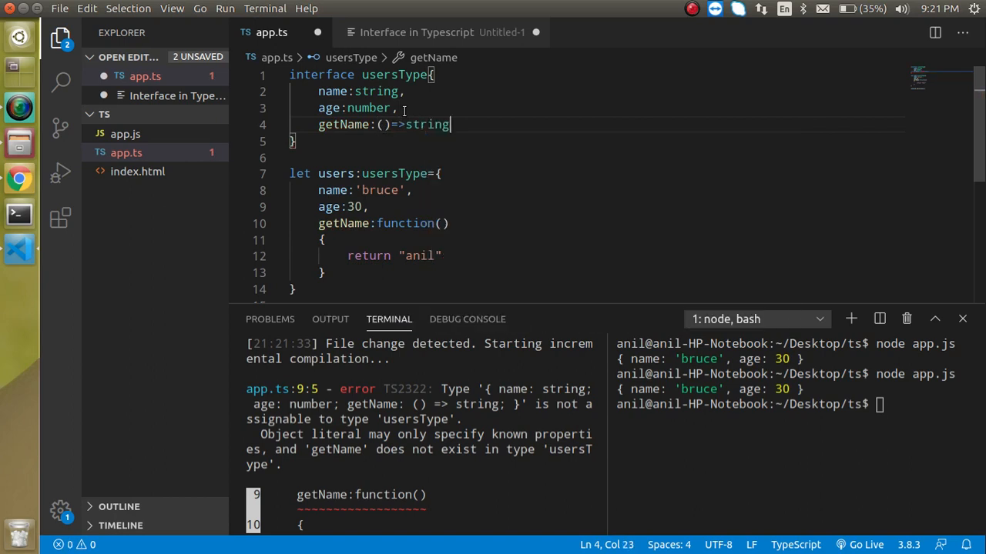
{"action": "key", "text": "ctrl+s"}
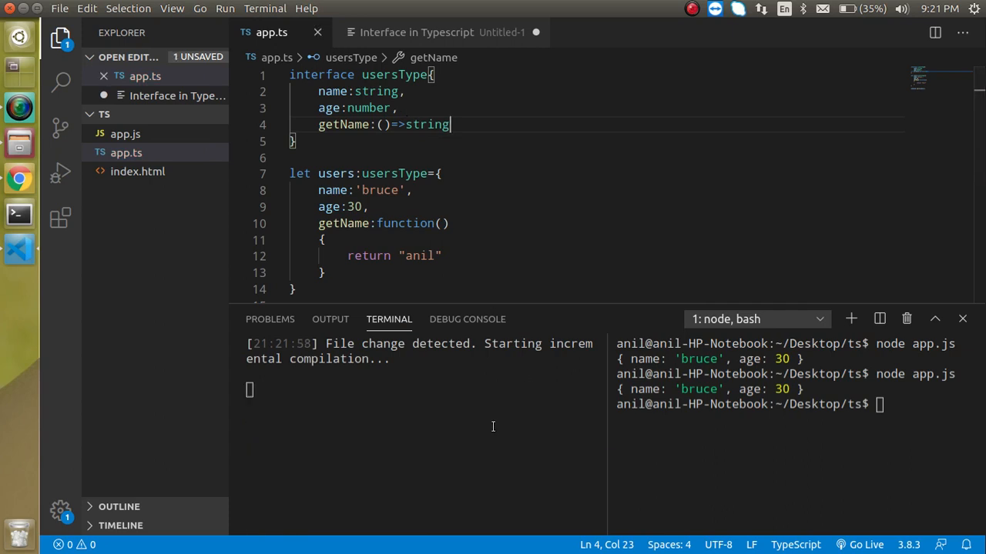
{"action": "type", "text": "node app.js"}
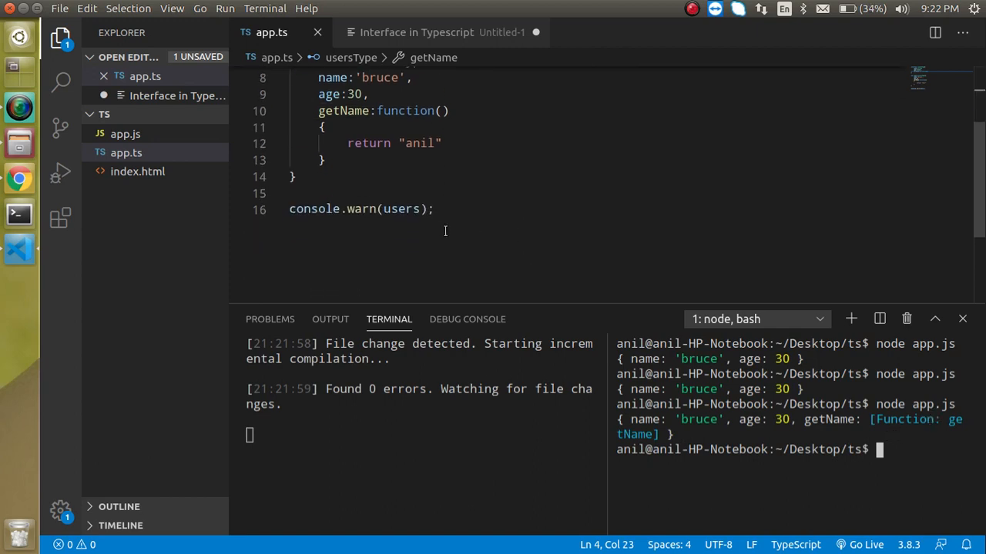
Log users.getName(), run node app.js printing anil, then change the return to this.name
{"action": "type", "text": ".getName("}
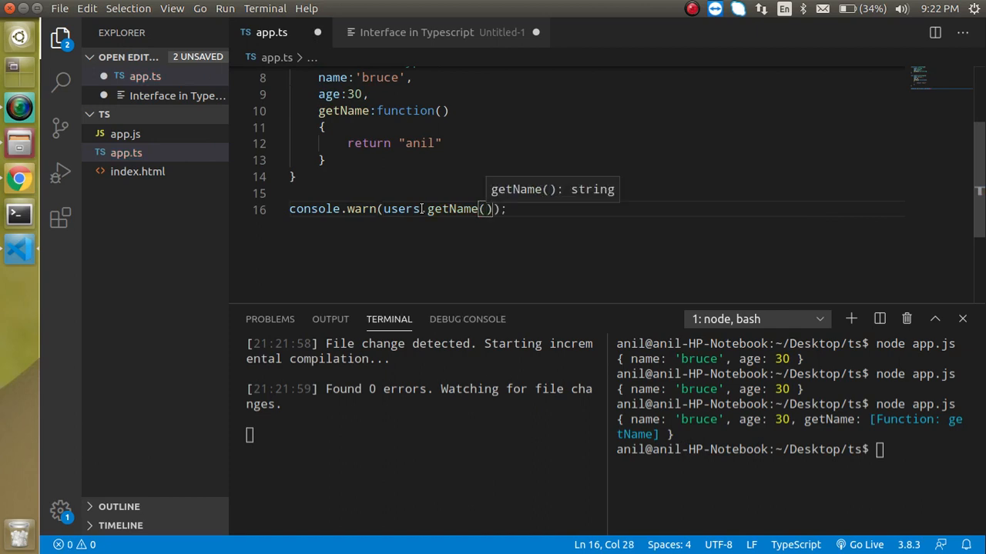
{"action": "type", "text": "node app.js"}
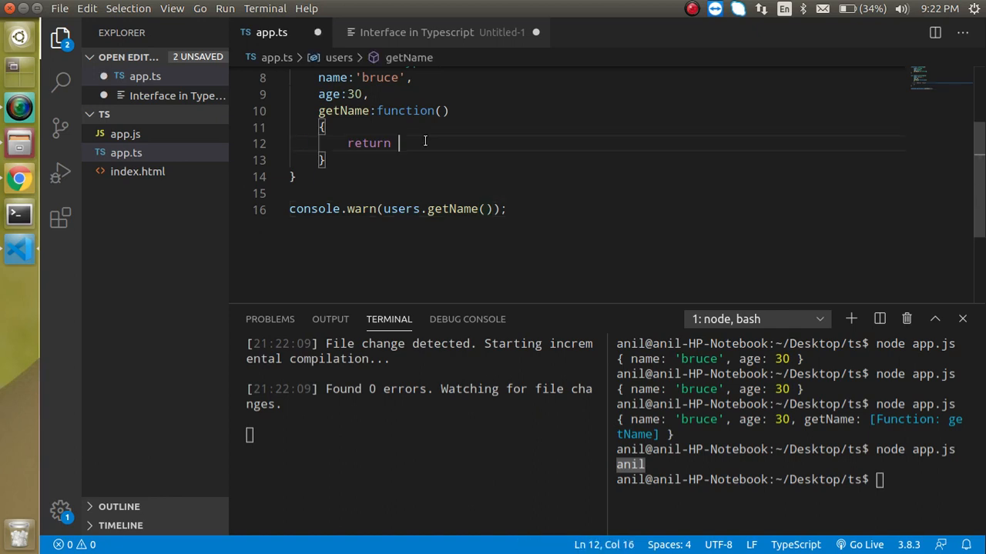
{"action": "type", "text": "this"}
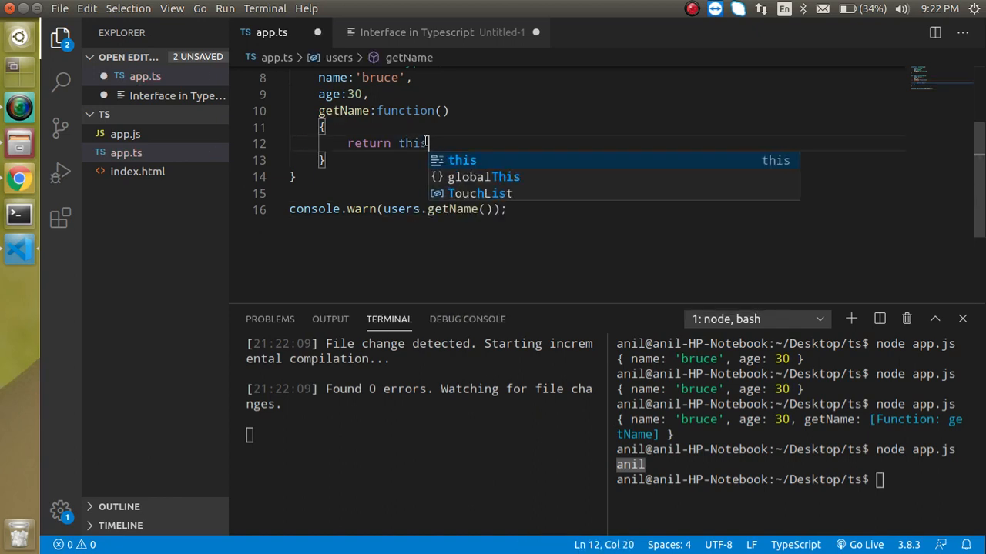
{"action": "type", "text": ".name"}
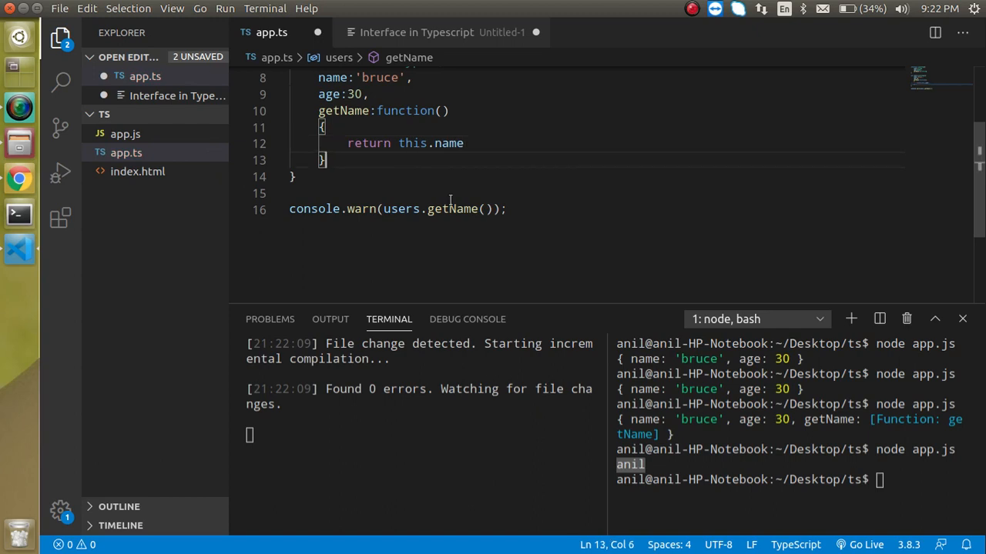